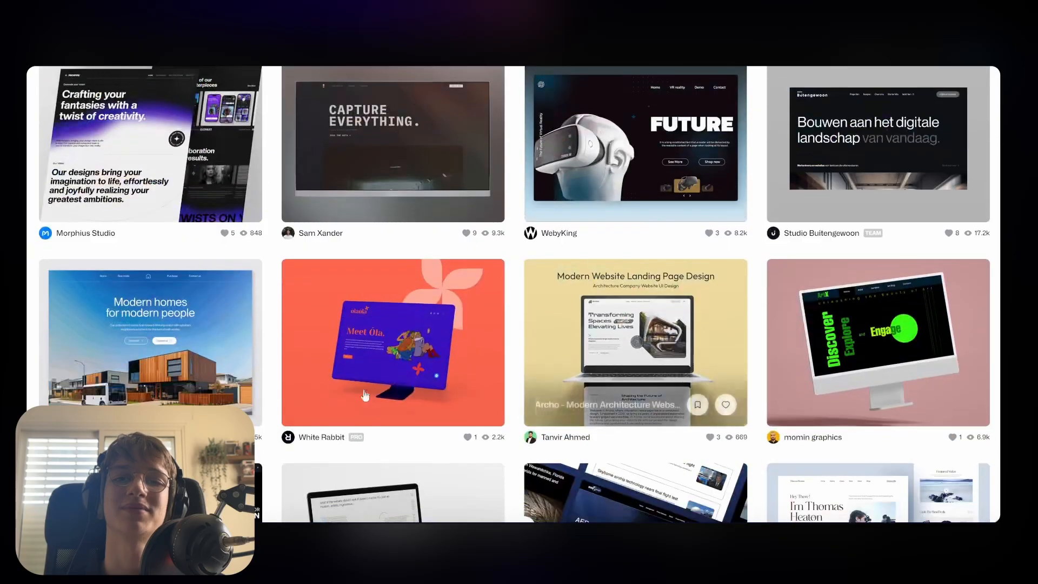
Select the hero heading and drag its side handles to widen the text layer
scroll("down", 3)
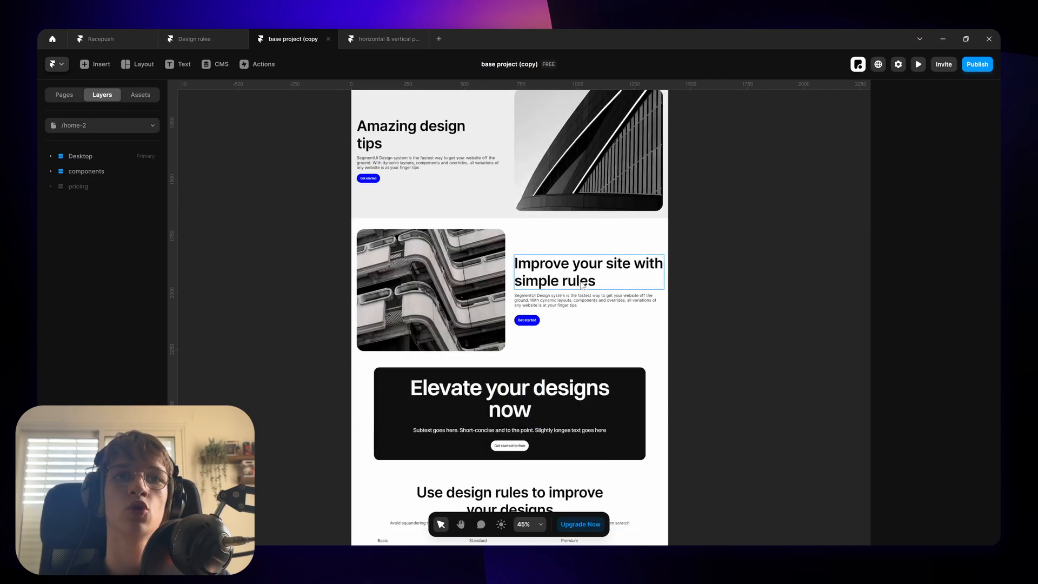
scroll("down", 3)
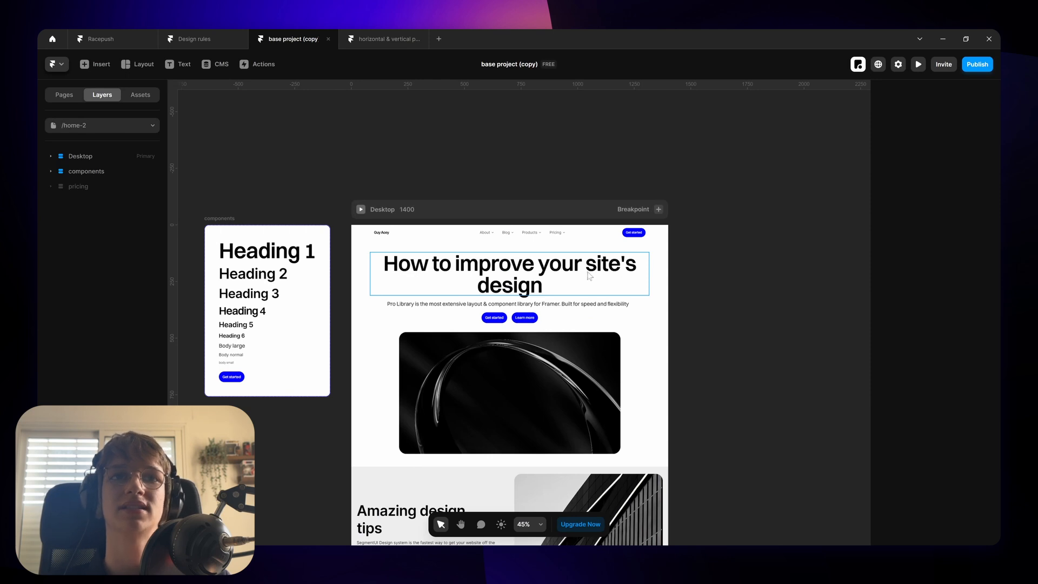
left_click(510, 274)
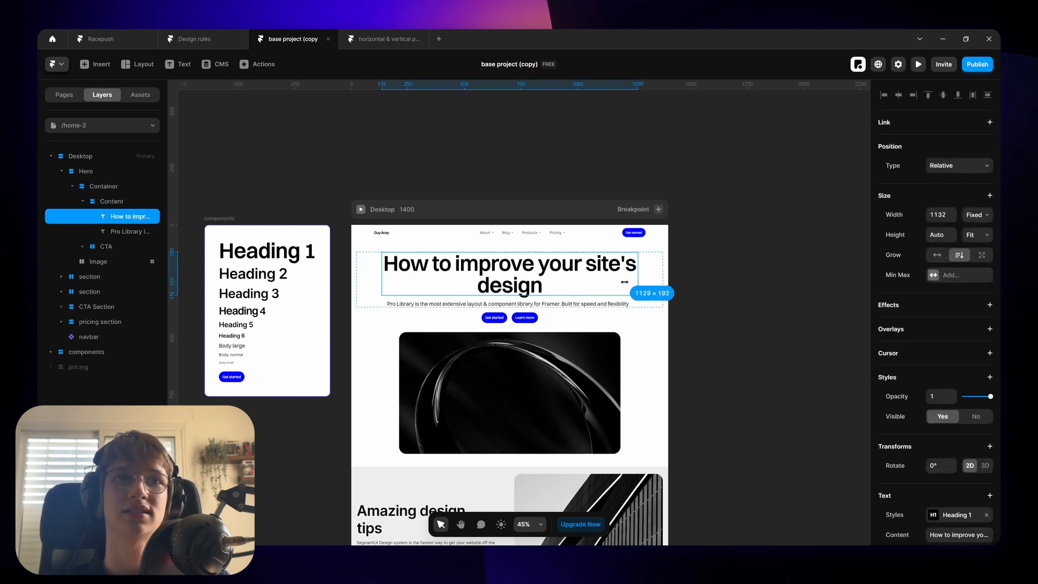
left_click_drag(626, 282, 659, 273)
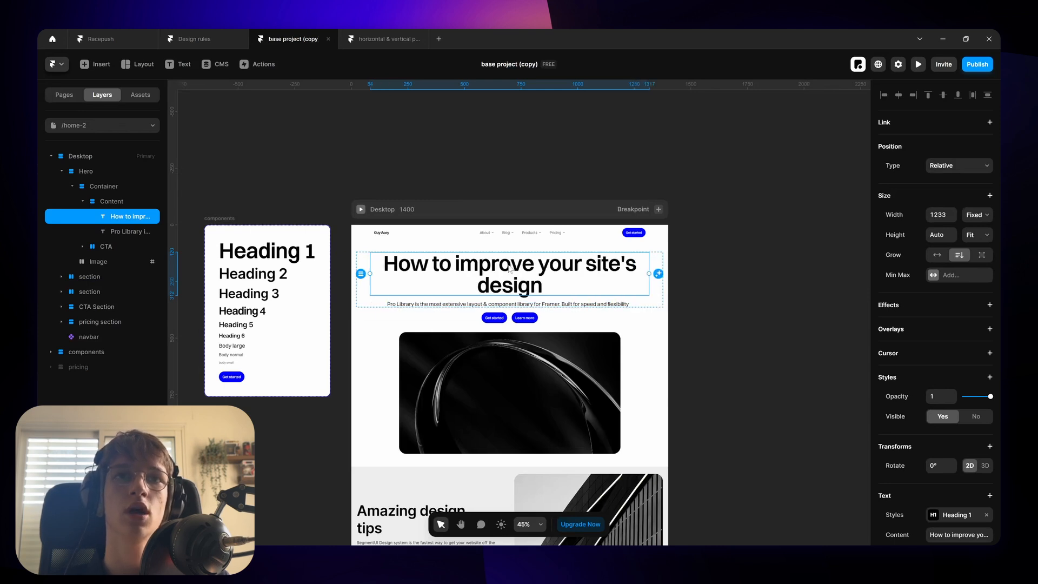
left_click_drag(658, 274, 646, 274)
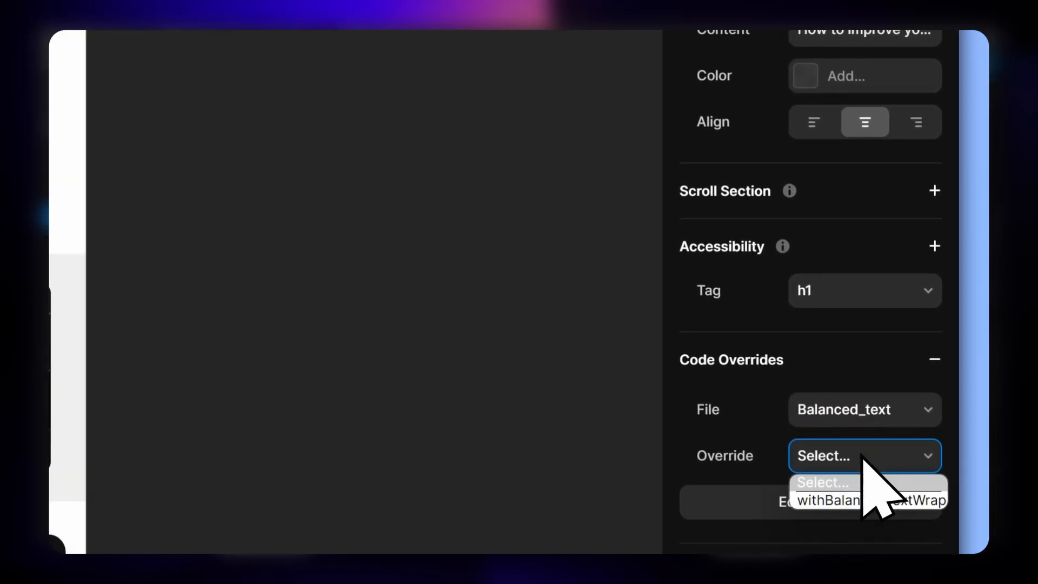
Apply the Balanced_text wrap override to the heading and give it a 100% maximum width
left_click(827, 500)
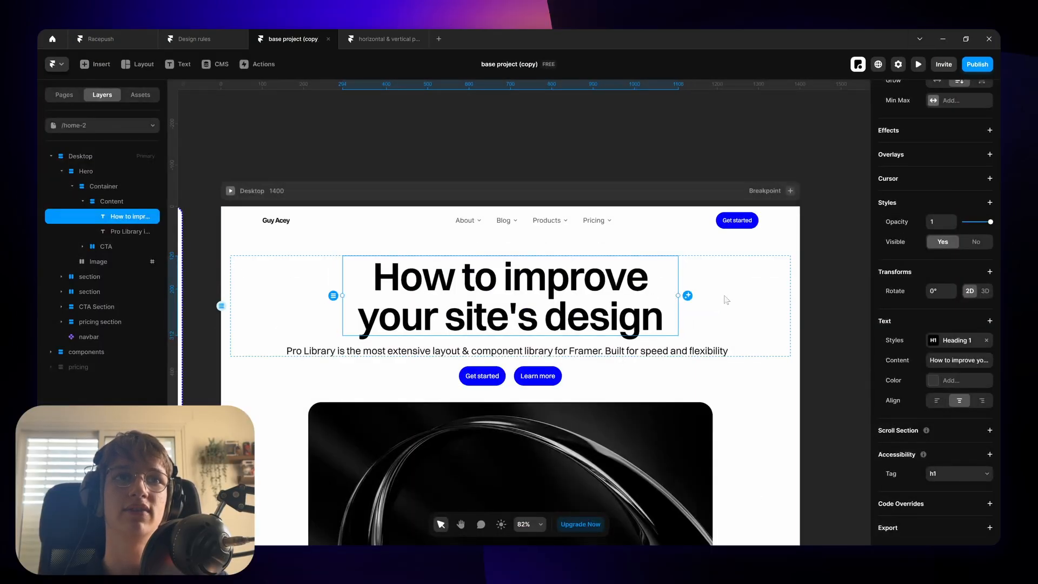
left_click(947, 274)
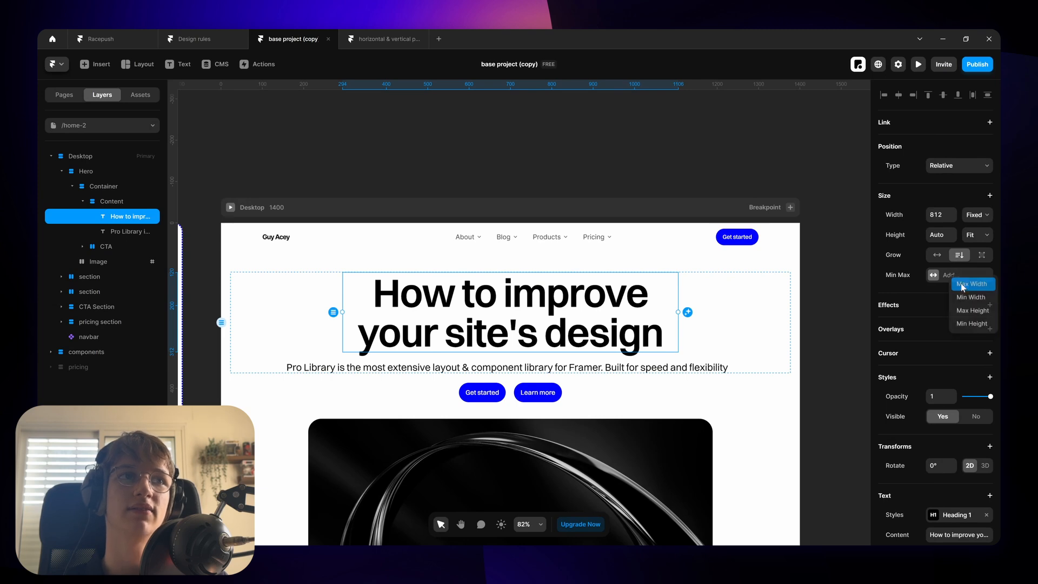
left_click(972, 283)
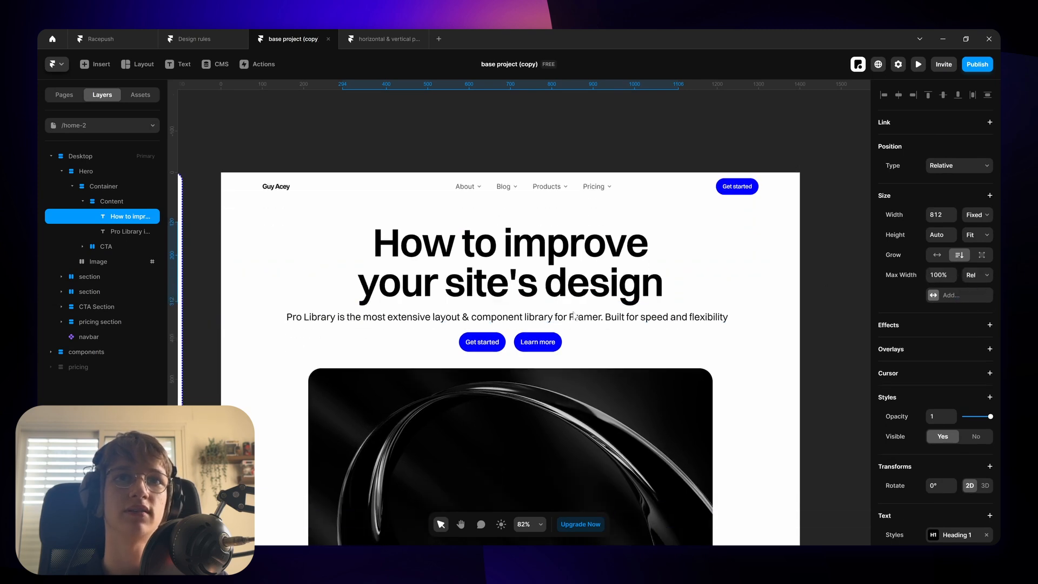
left_click(132, 232)
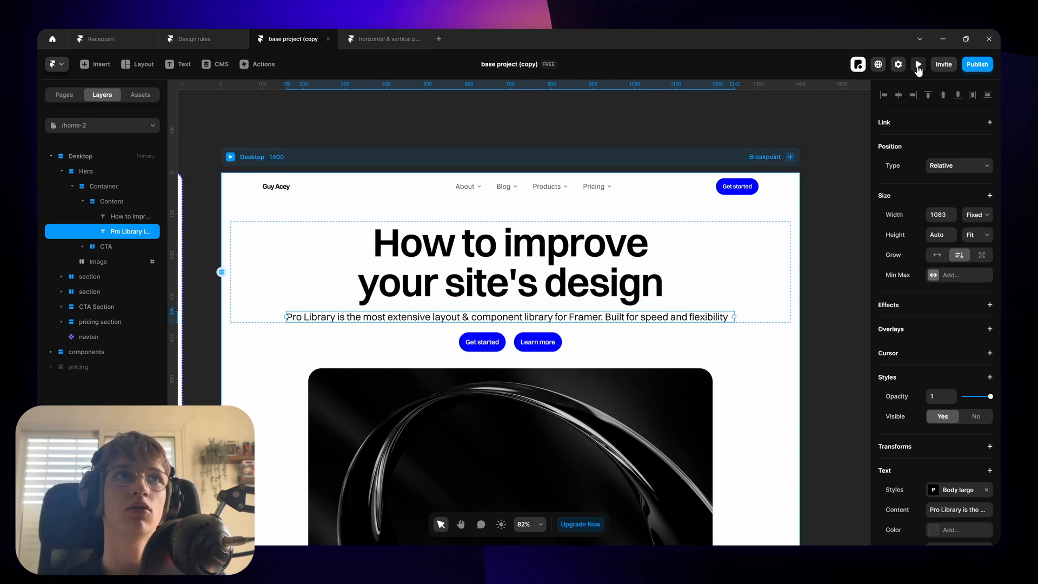
Launch the live preview of the landing page at desktop width
left_click(918, 64)
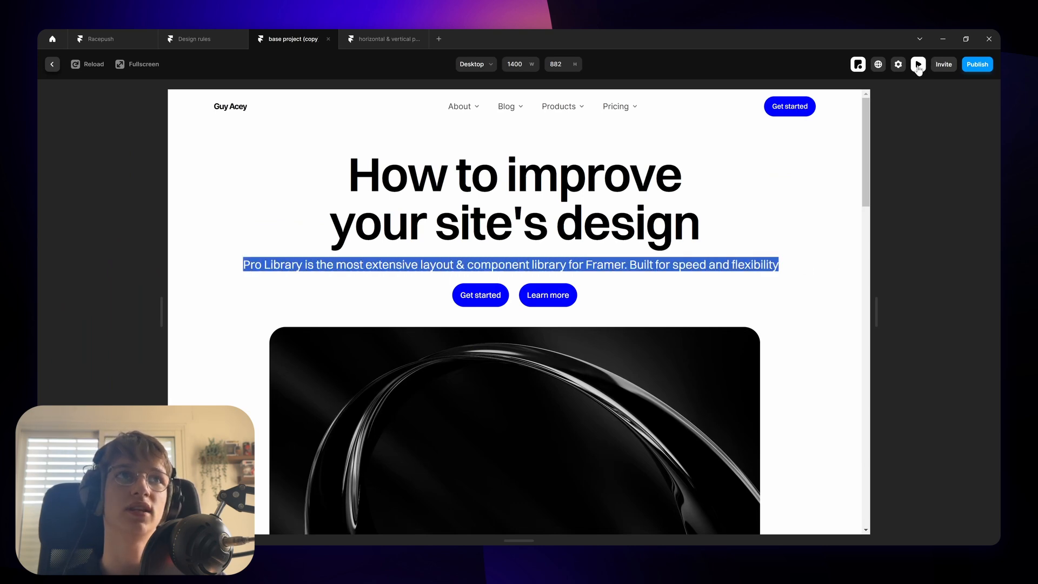
left_click(919, 64)
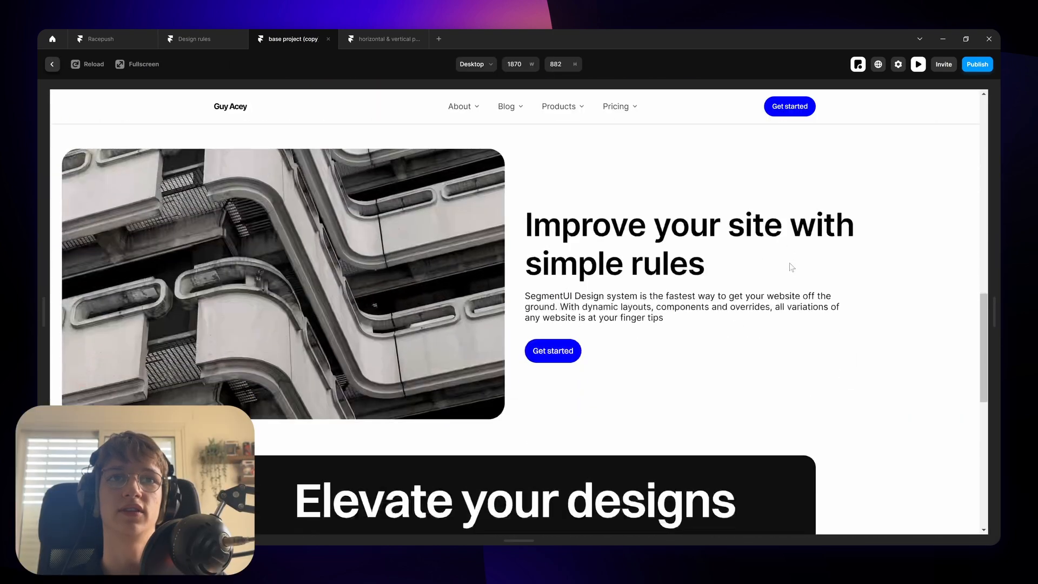
scroll("down", 3)
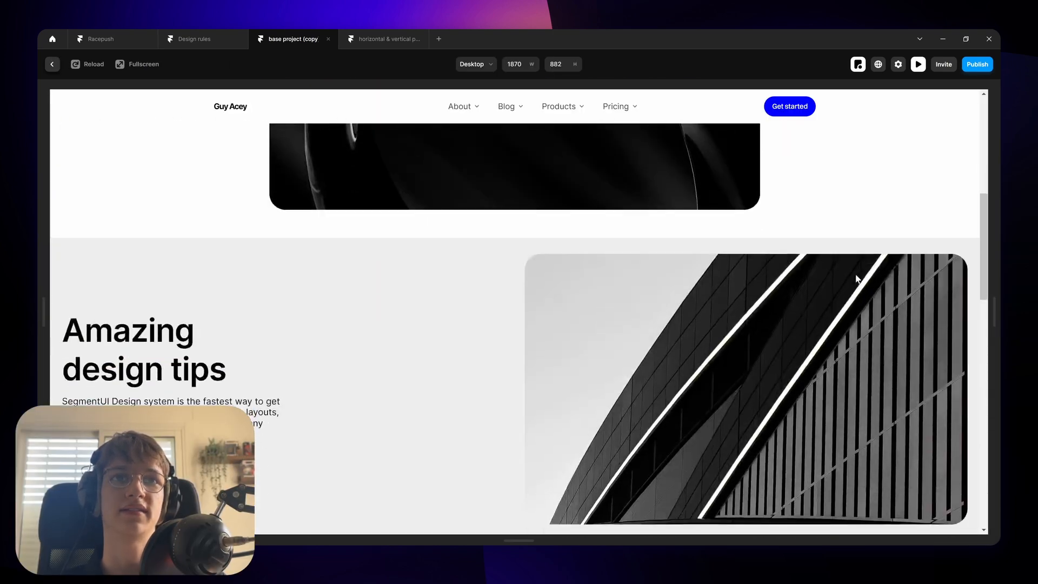
scroll("down", 3)
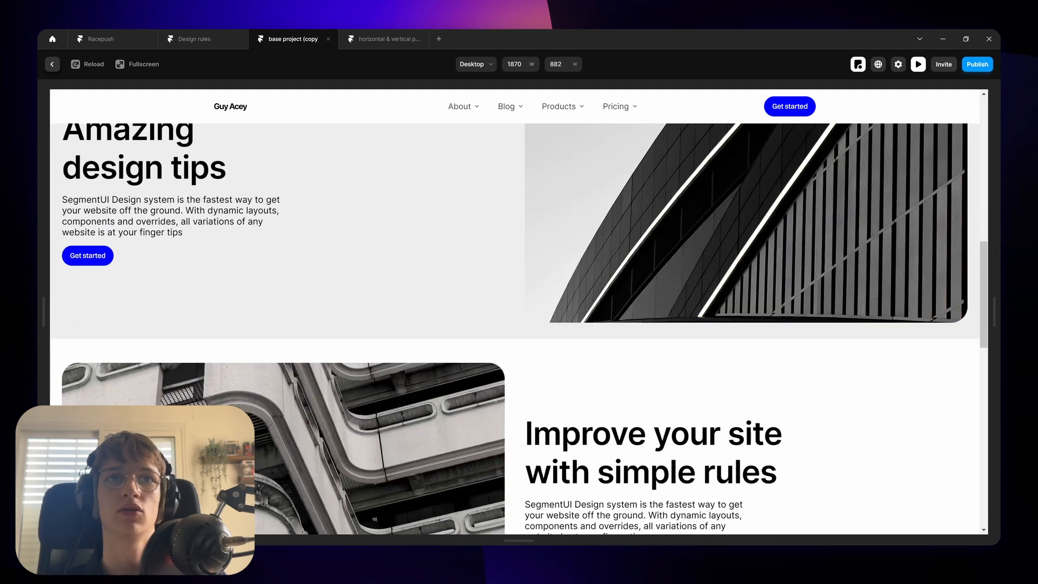
scroll("down", 3)
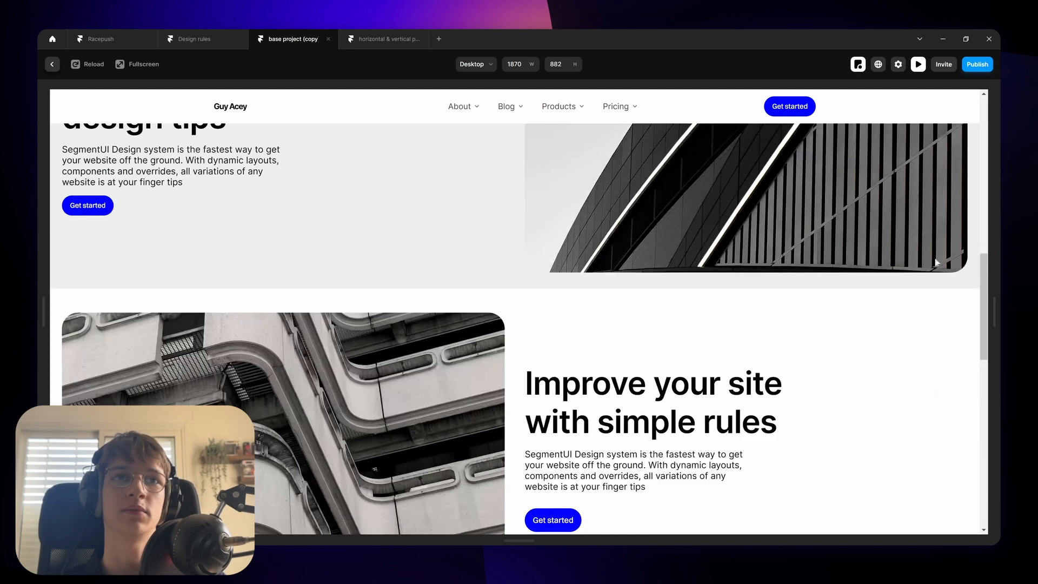
scroll("up", 3)
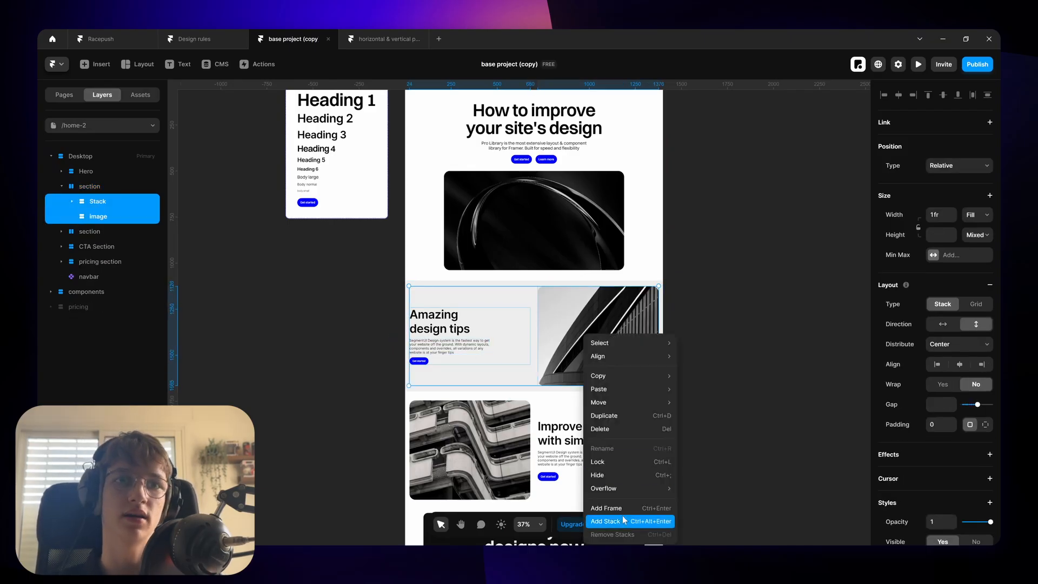
Wrap the section's text and image in a horizontal stack and limit its maximum width
left_click(605, 522)
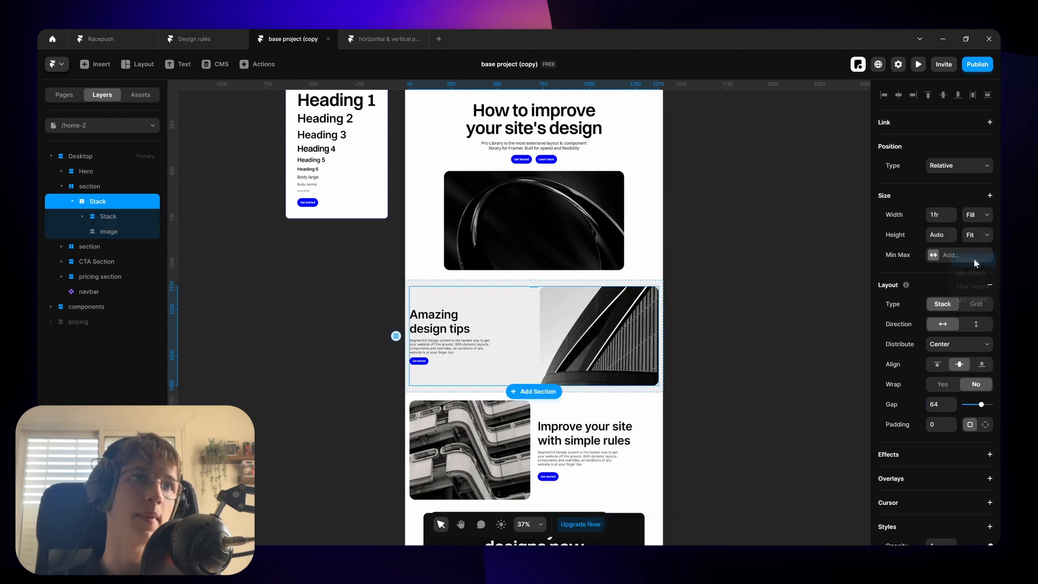
left_click(959, 255)
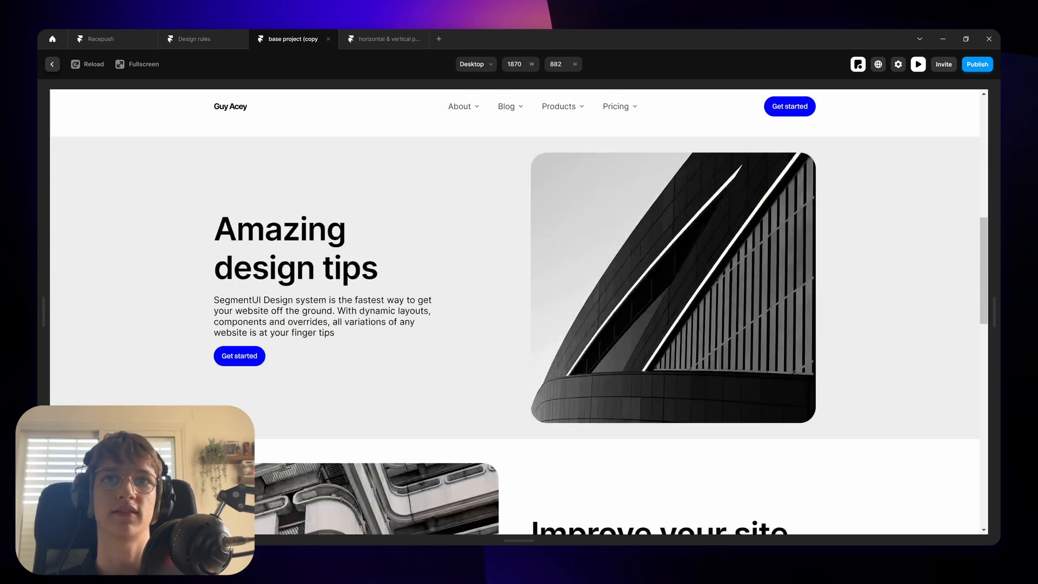
scroll("down", 3)
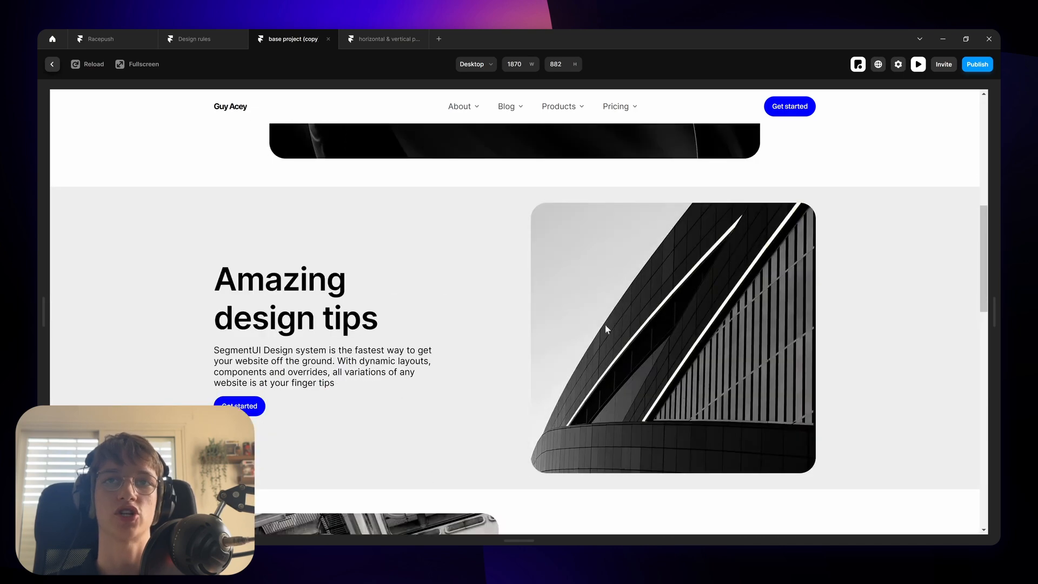
scroll("down", 3)
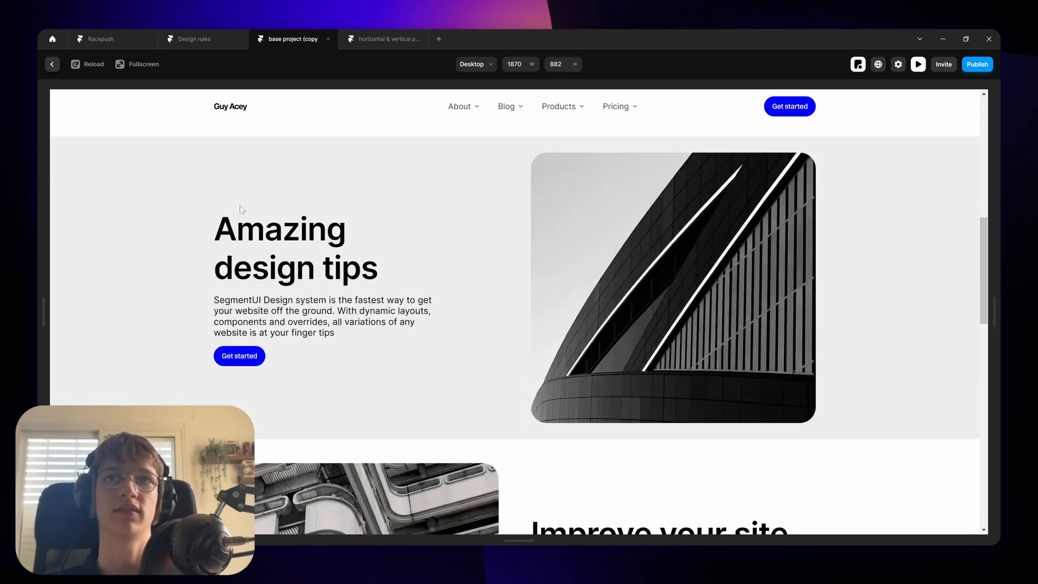
scroll("down", 3)
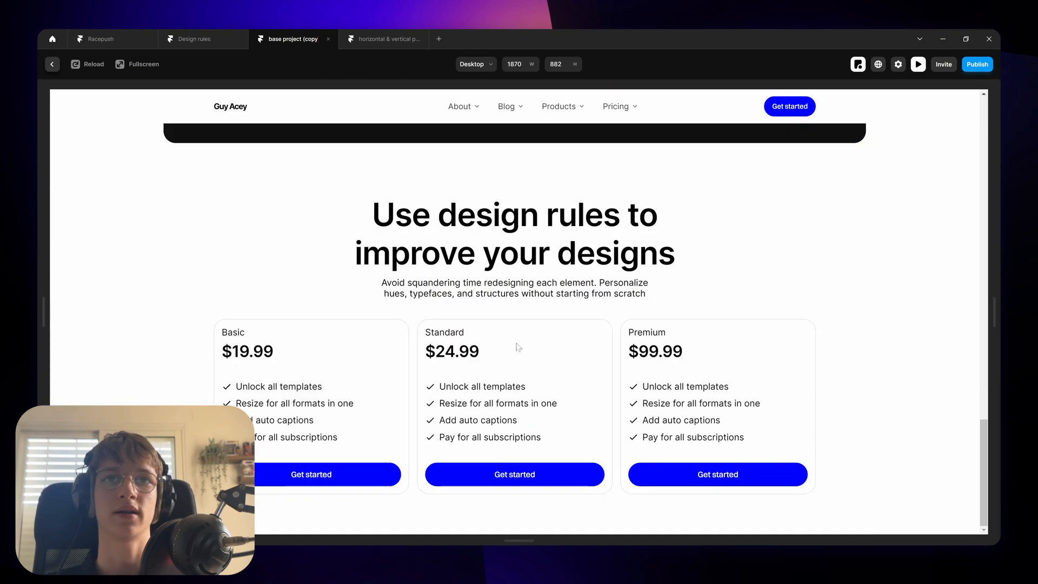
scroll("up", 3)
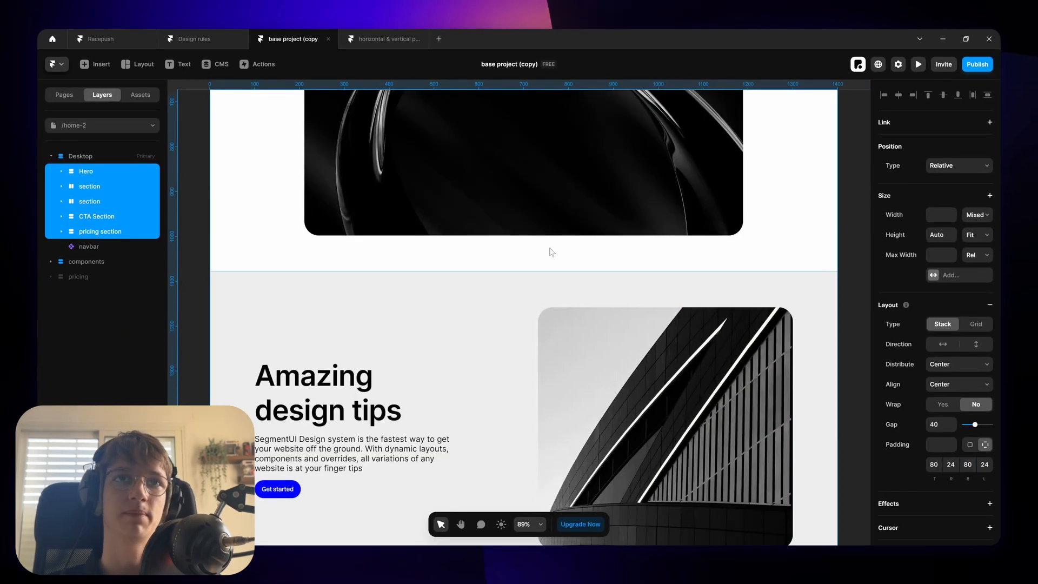
Switch to the Pages list and preview the updated landing page
left_click(64, 95)
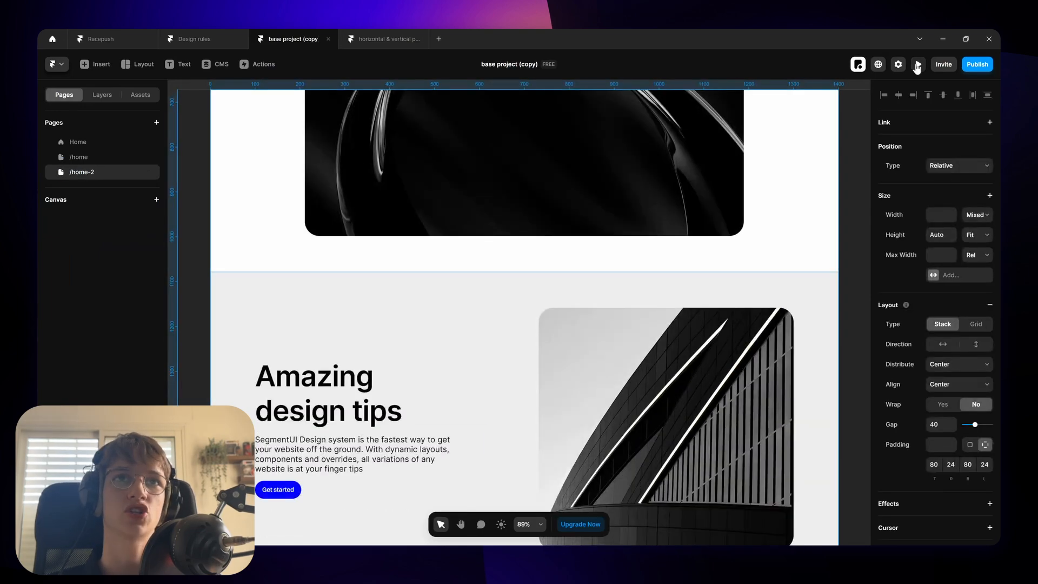
left_click(919, 63)
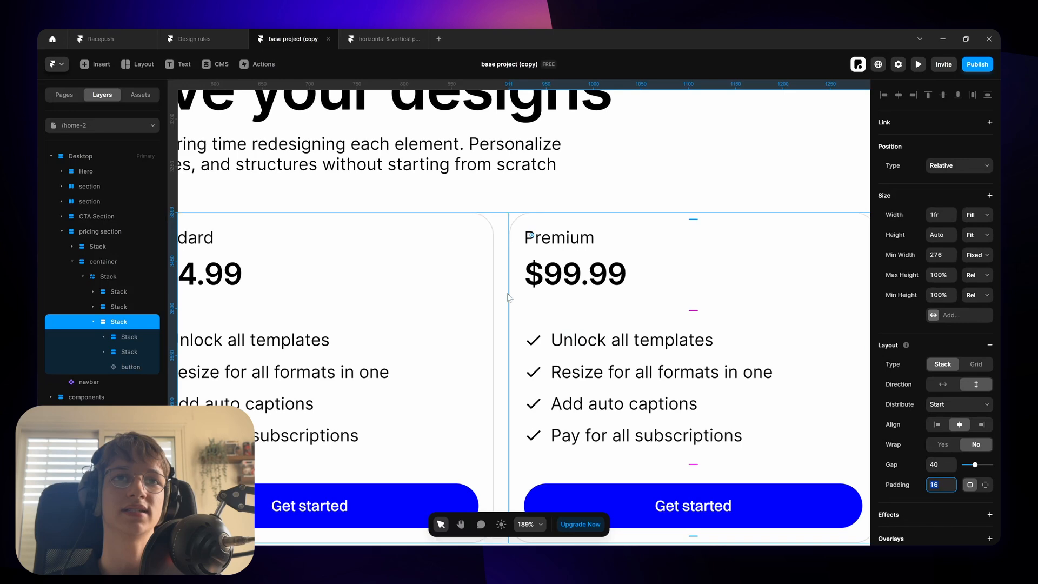
Set the Premium pricing card's inner padding to 48
scroll("down", 3)
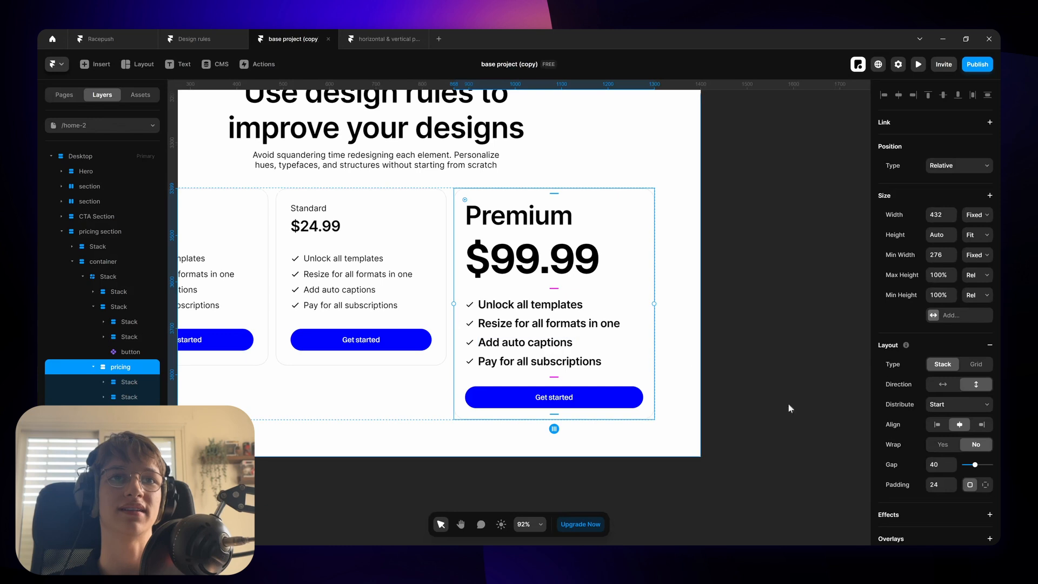
type("48")
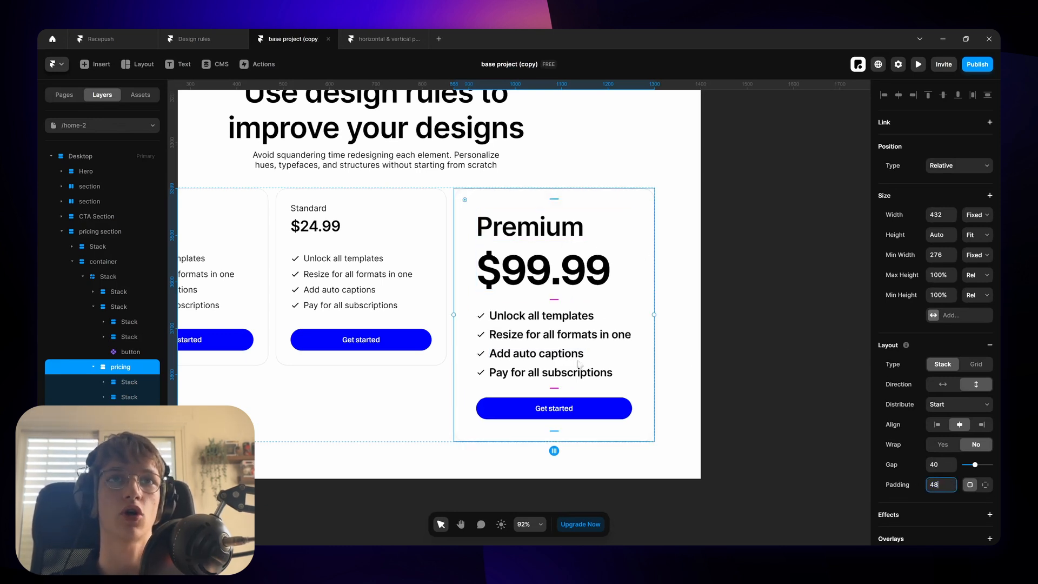
scroll("down", 3)
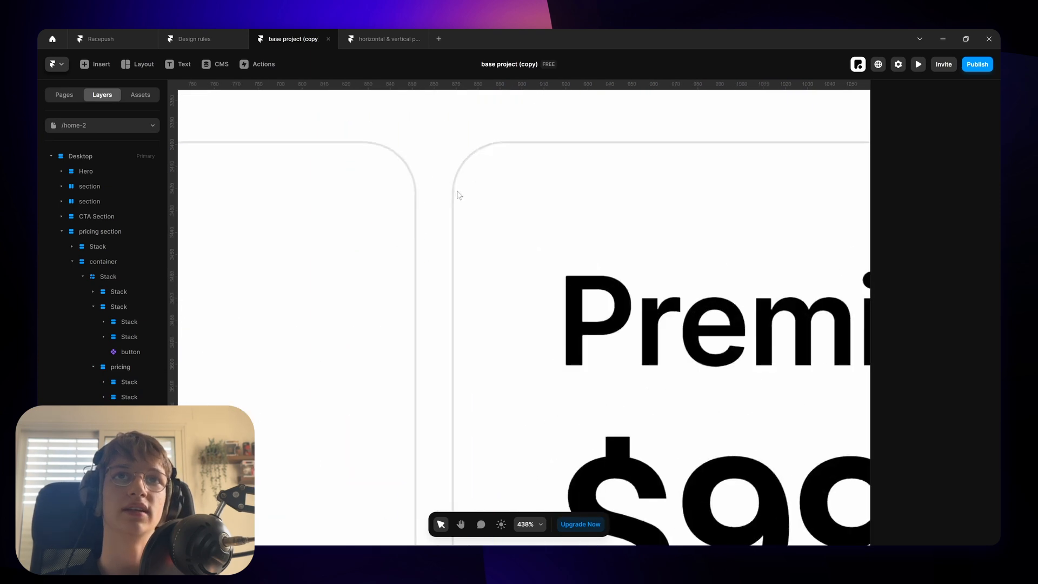
Adjust the Premium card's inner padding value to 4 in the Layout panel
scroll("down", 3)
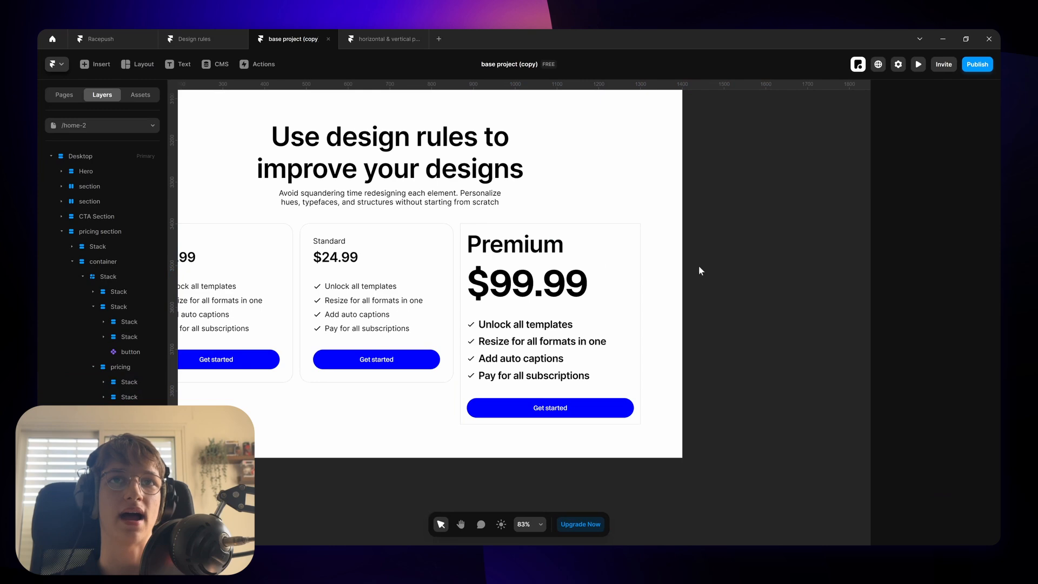
left_click(120, 367)
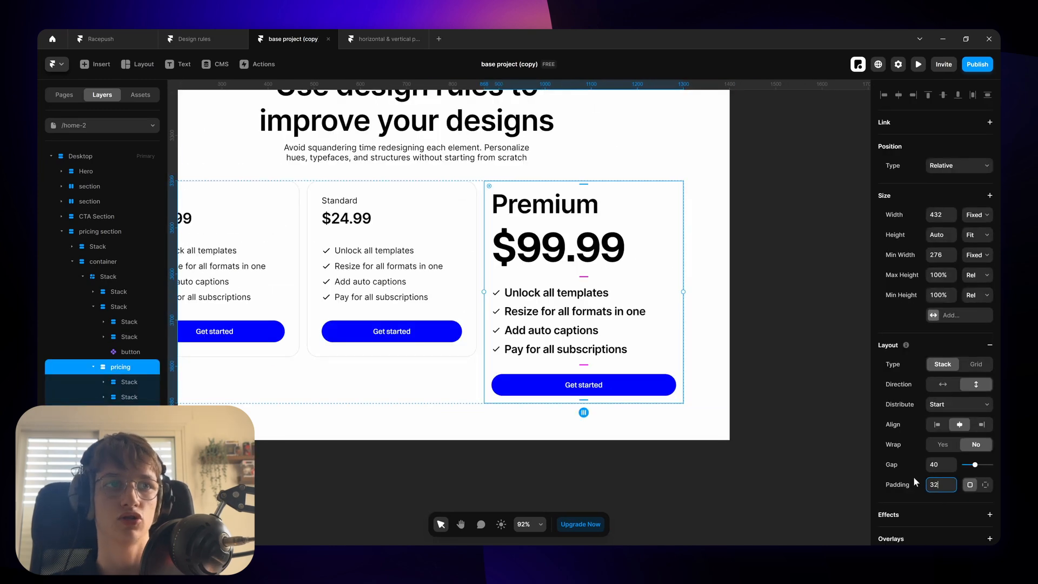
type("4")
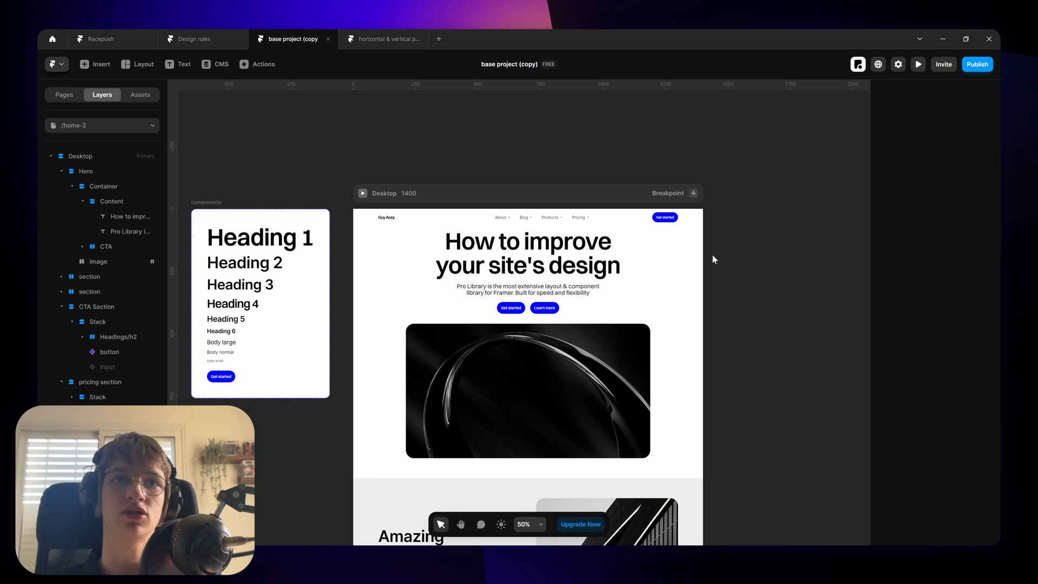
left_click(527, 253)
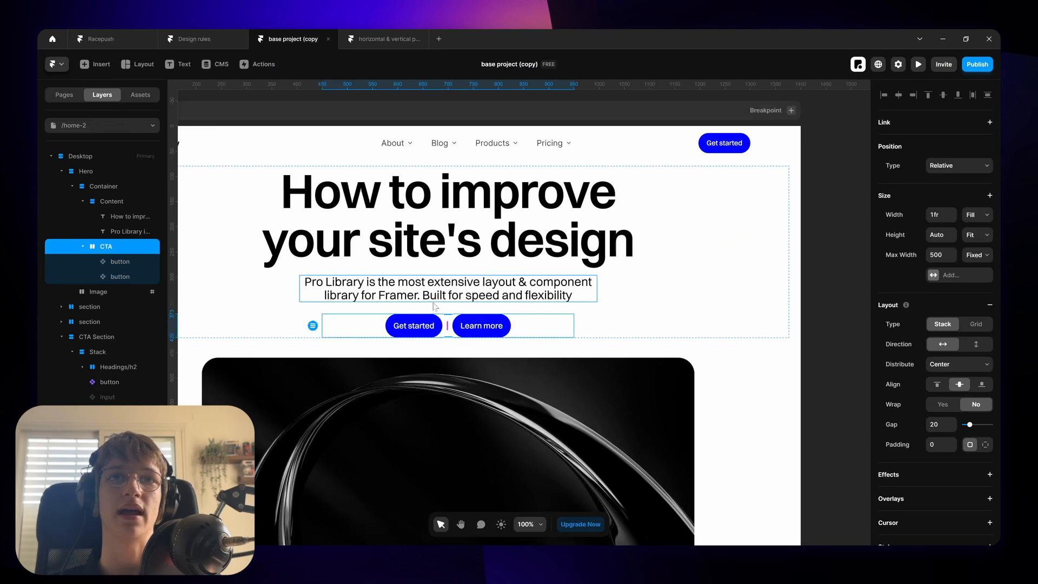
left_click(111, 201)
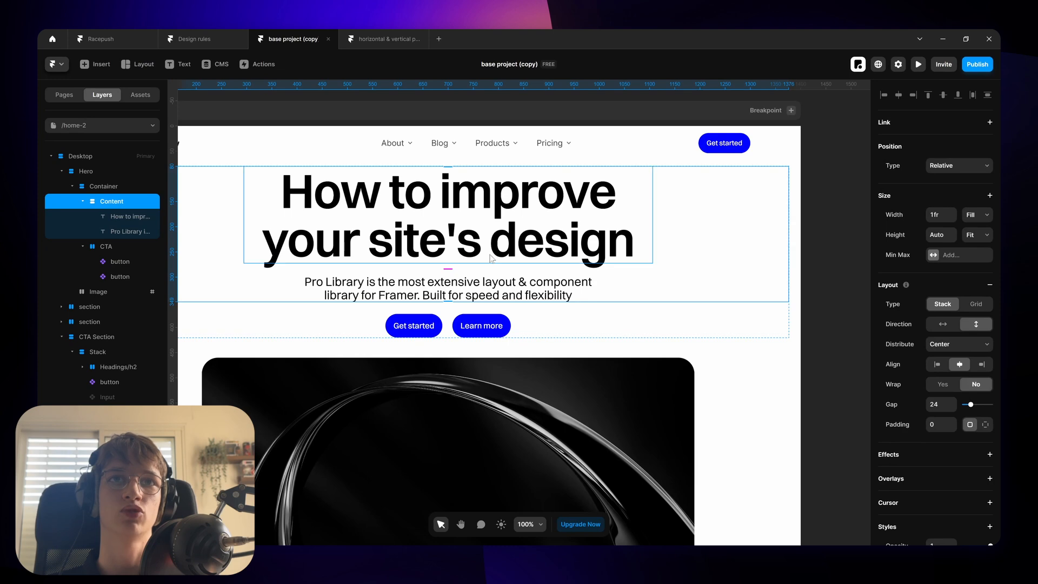
left_click(105, 246)
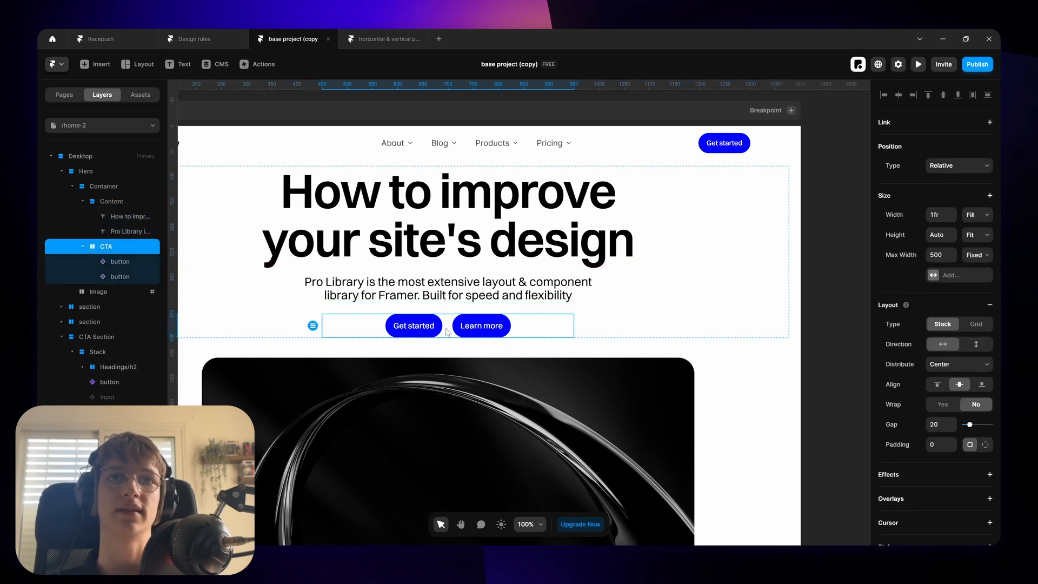
left_click(111, 201)
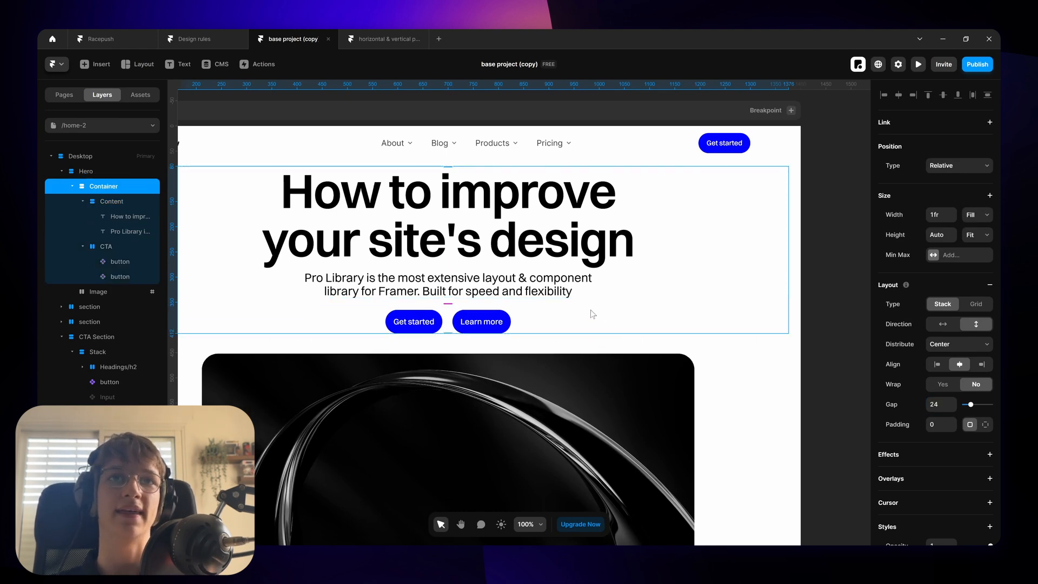
left_click(939, 404)
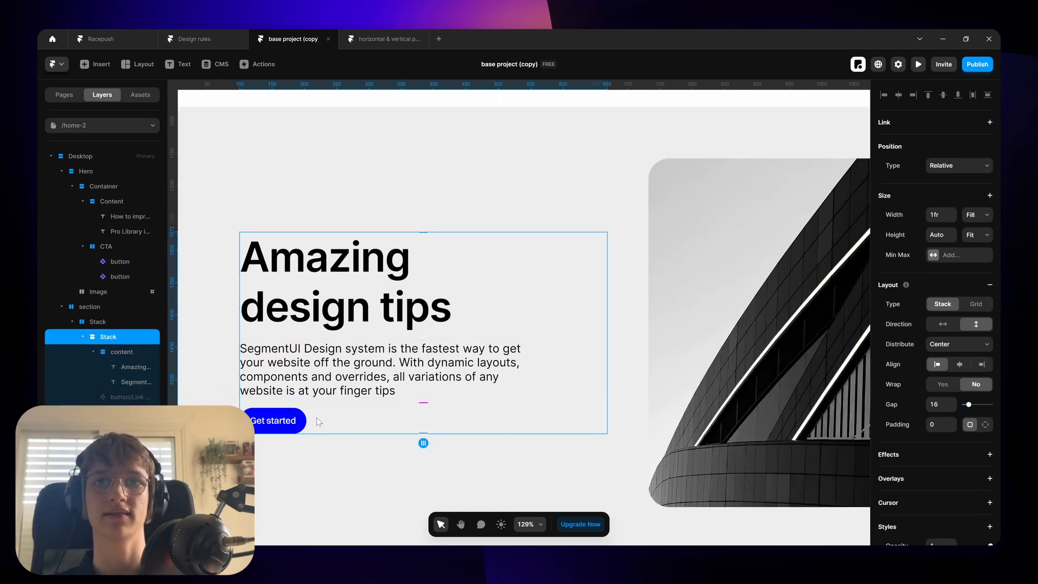
Set the tips section stack gap to 32 and the CTA Section gap to 64
type("32")
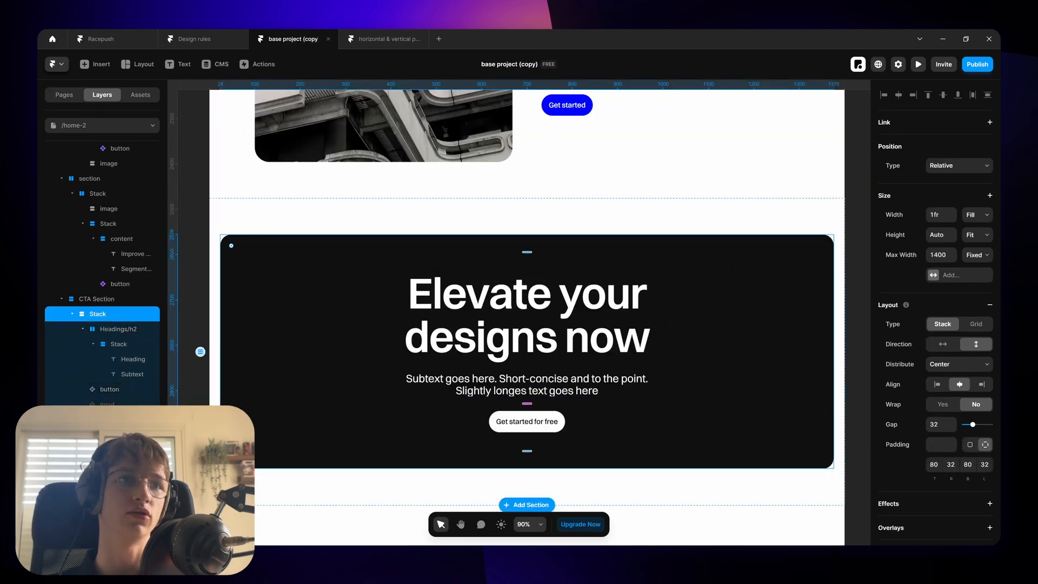
type("64")
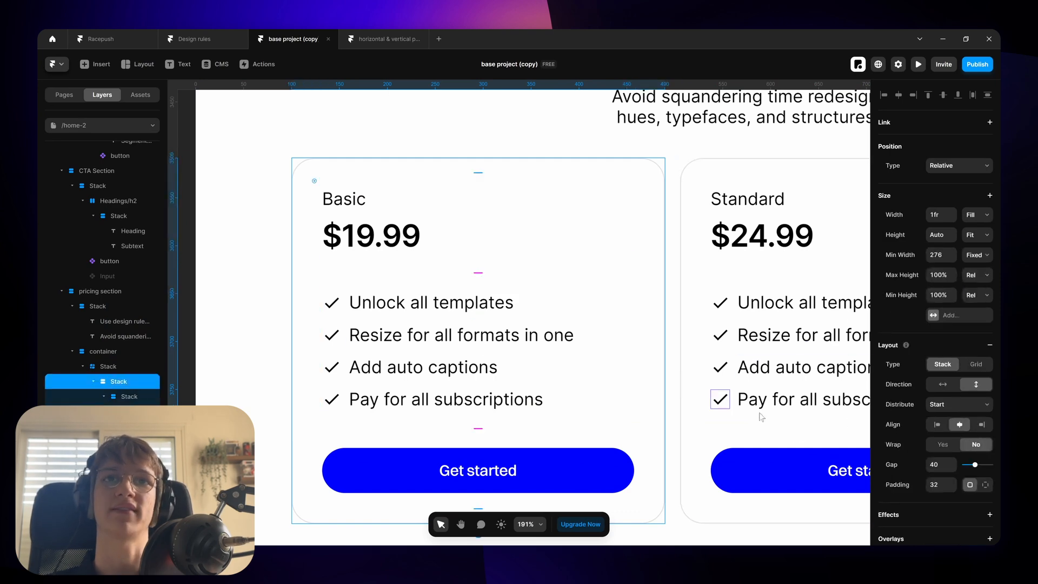
scroll("down", 3)
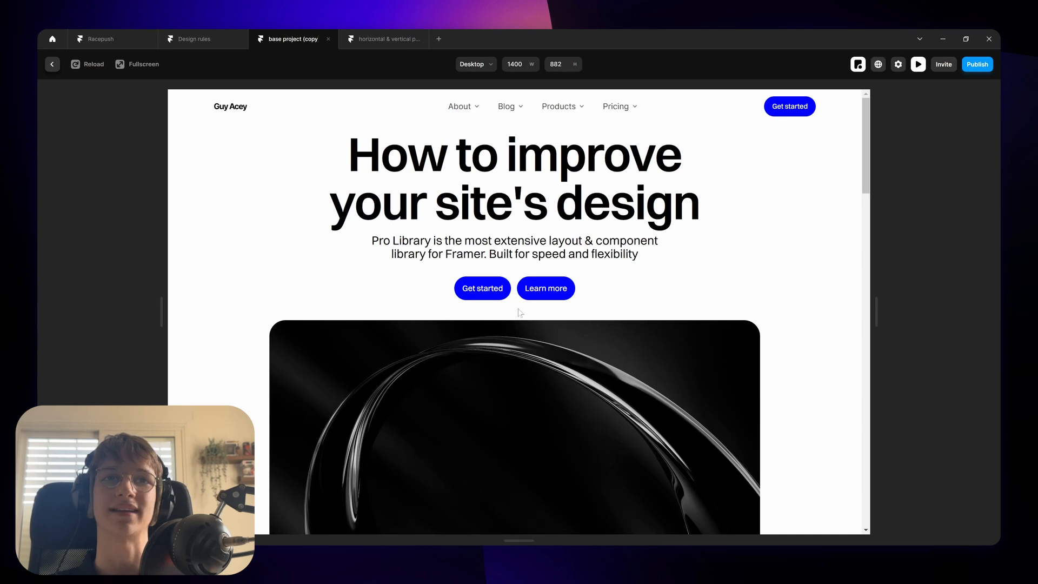
mouse_move(551, 298)
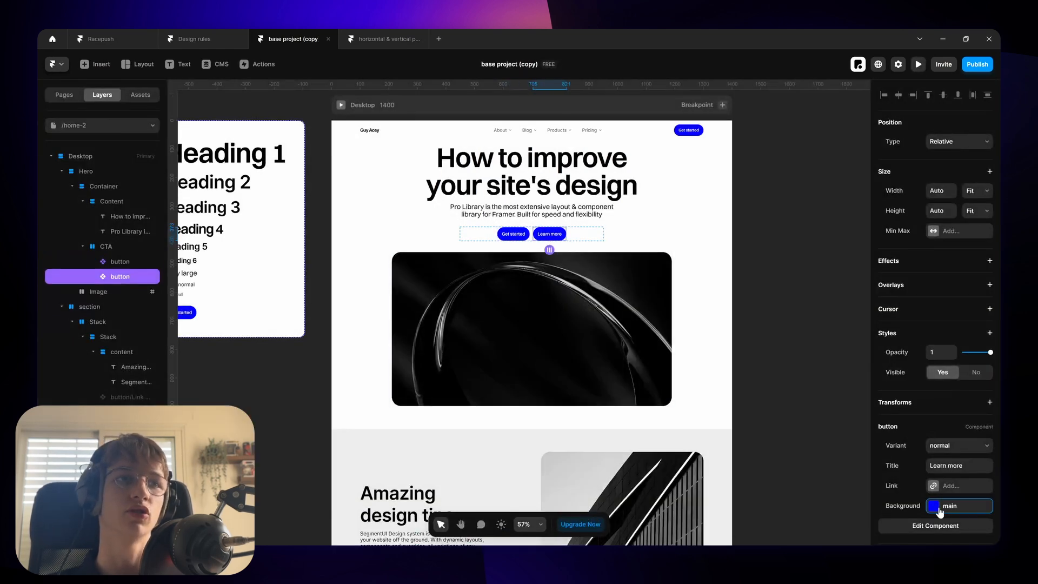
Change the Learn more button's background to the black 50% colour style
left_click(942, 506)
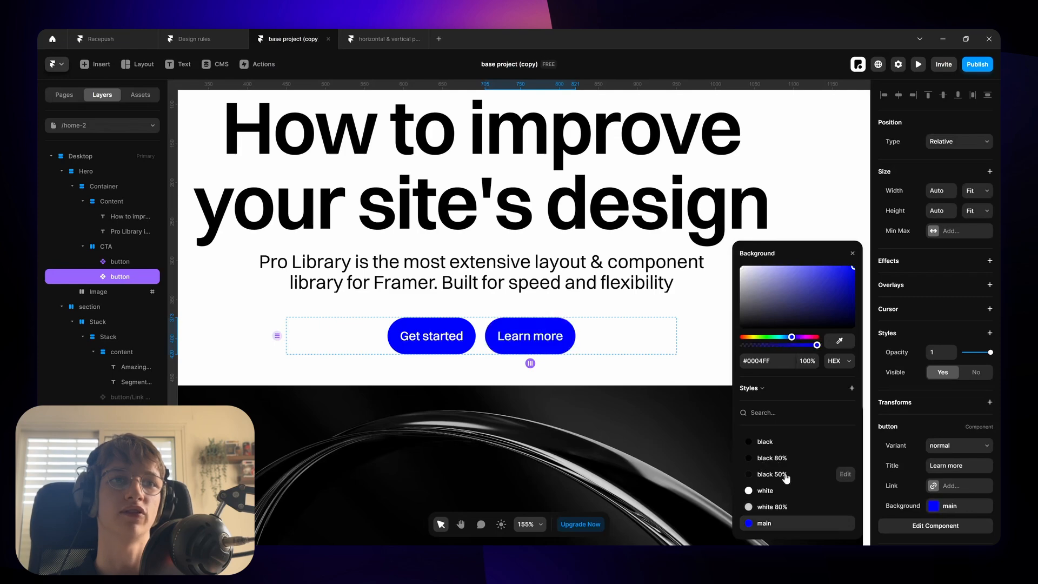
left_click(773, 473)
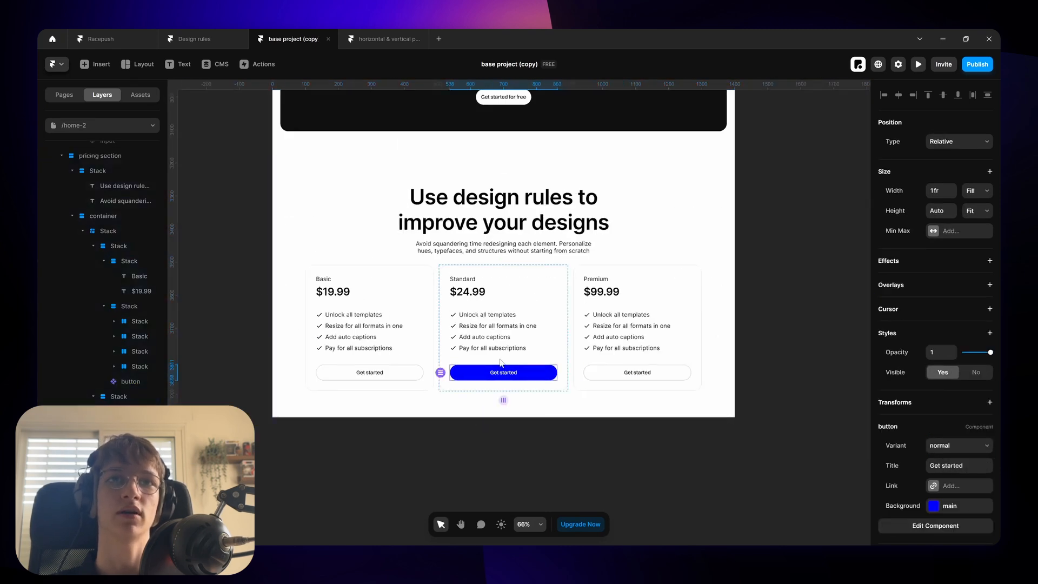
left_click(918, 63)
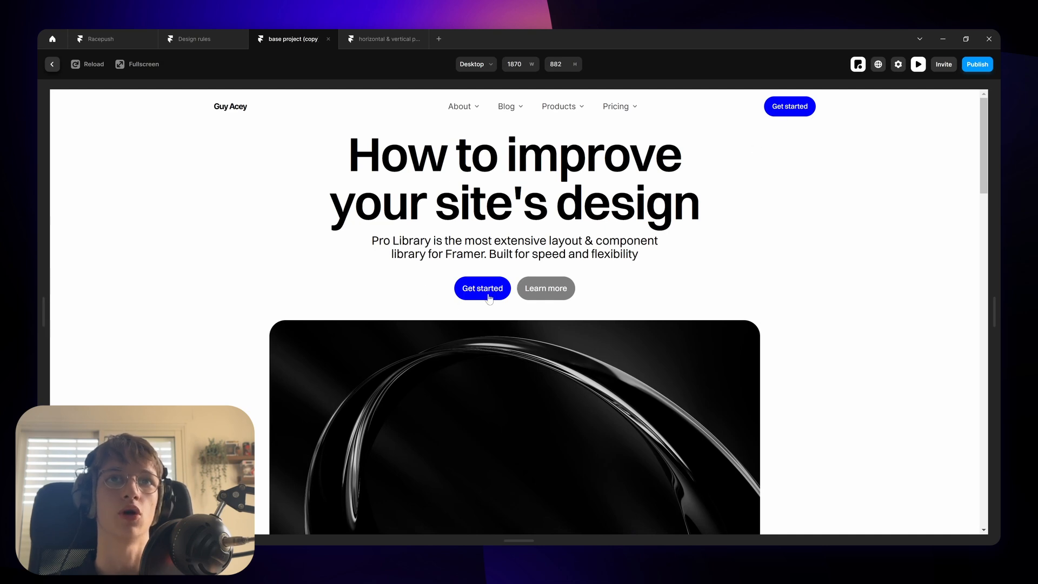
left_click_drag(372, 240, 430, 253)
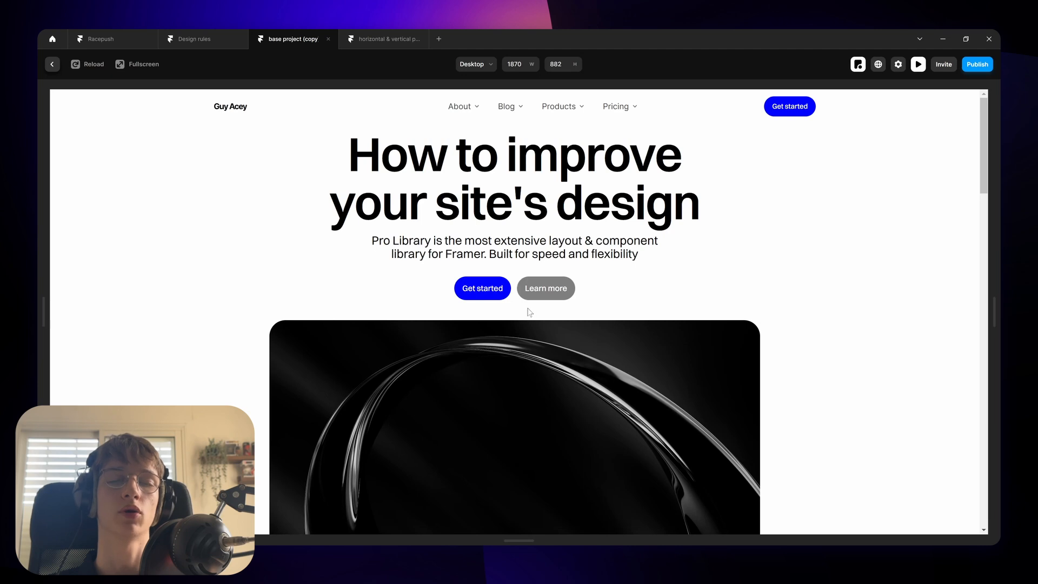
mouse_move(510, 309)
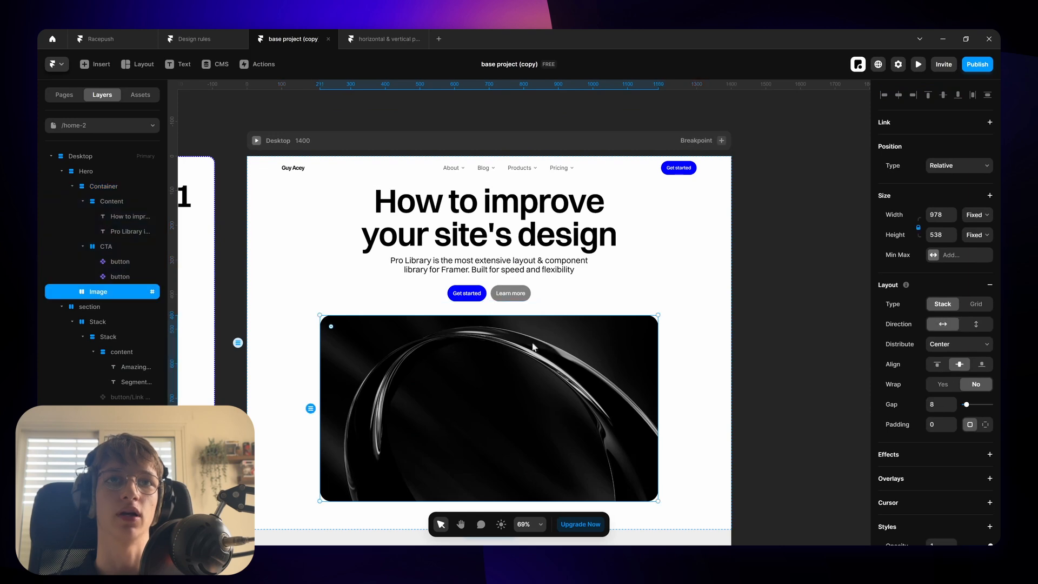
Set the navbar to Variant 2 with a Section in View scroll effect on #image switching to Variant 1
scroll("down", 3)
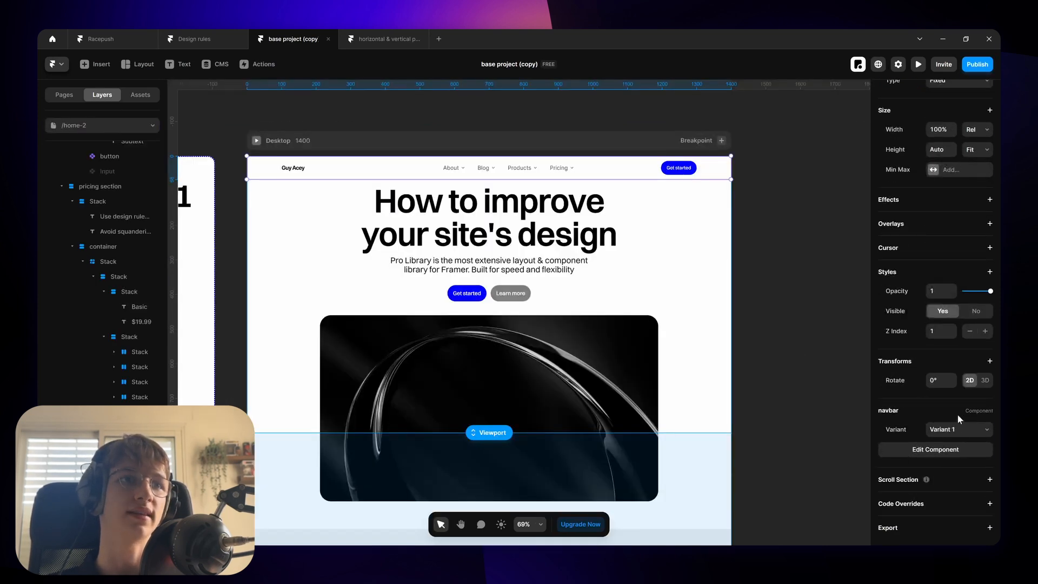
left_click(960, 429)
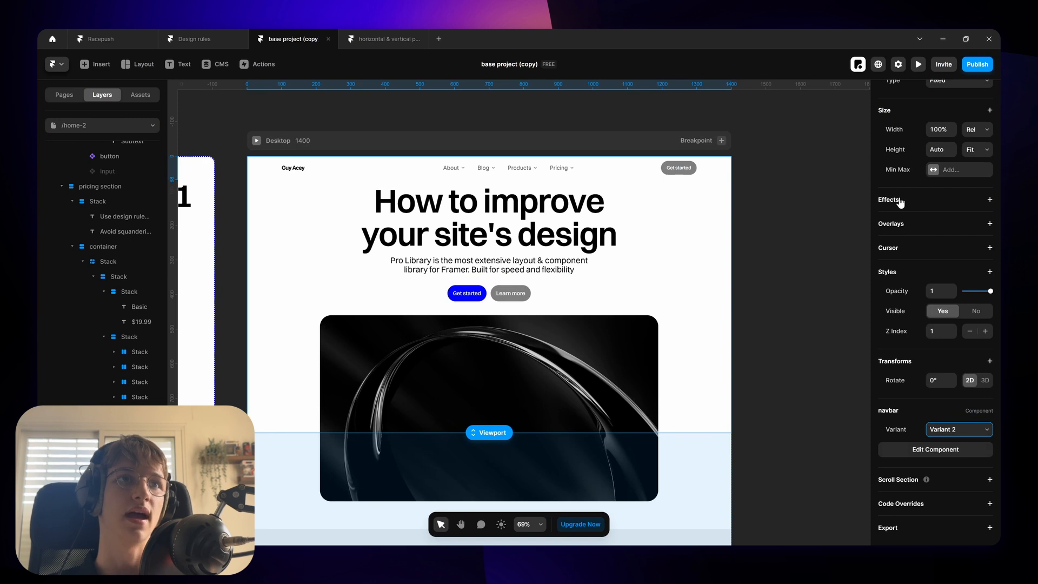
left_click(990, 199)
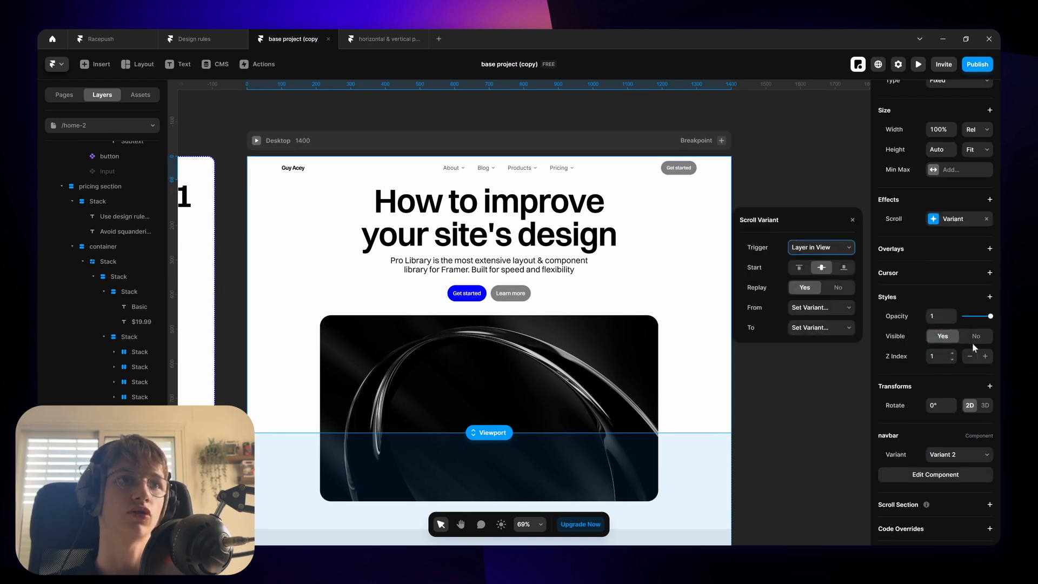
left_click(821, 247)
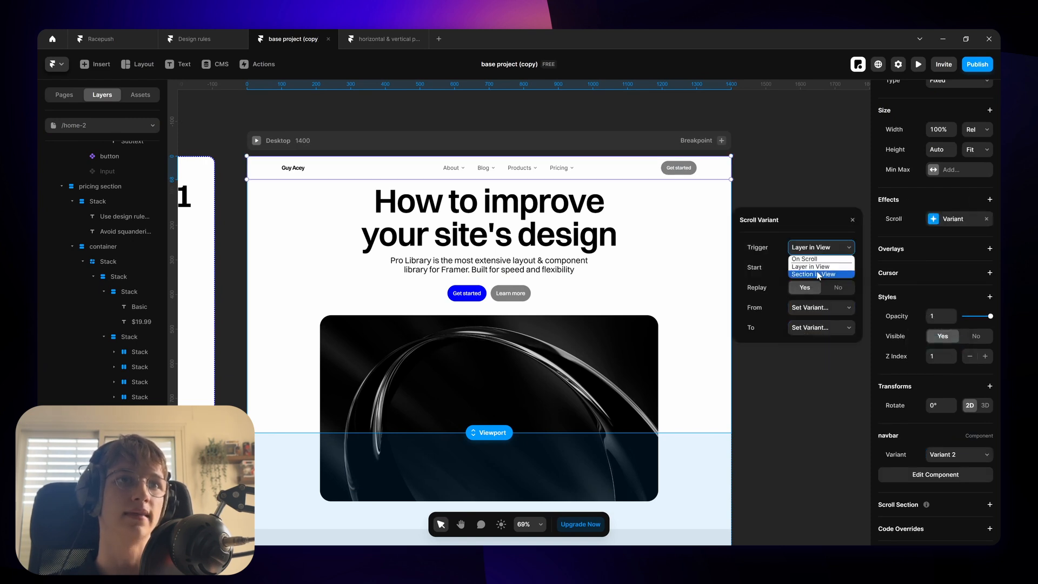
left_click(812, 274)
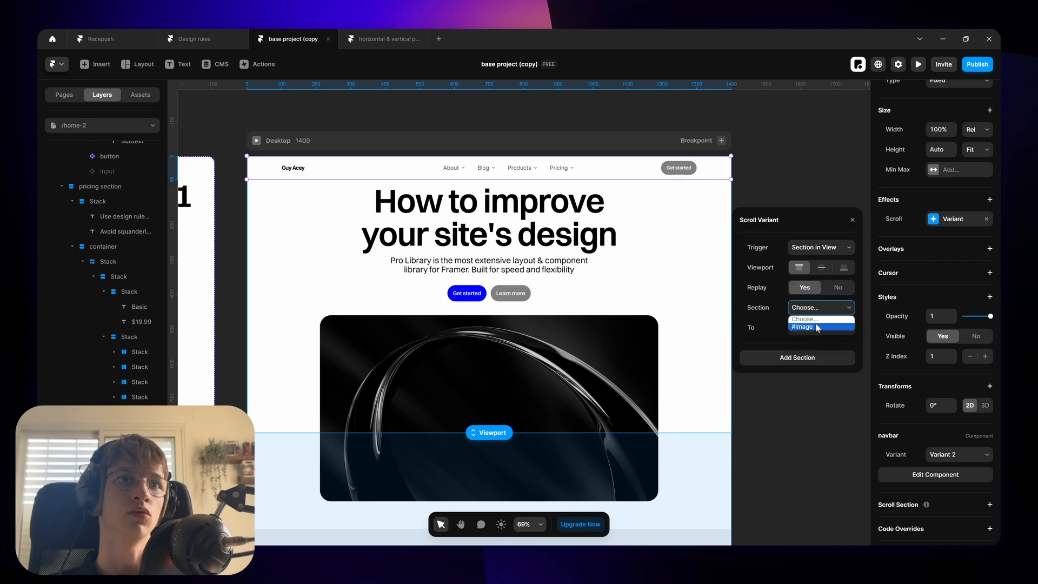
left_click(802, 326)
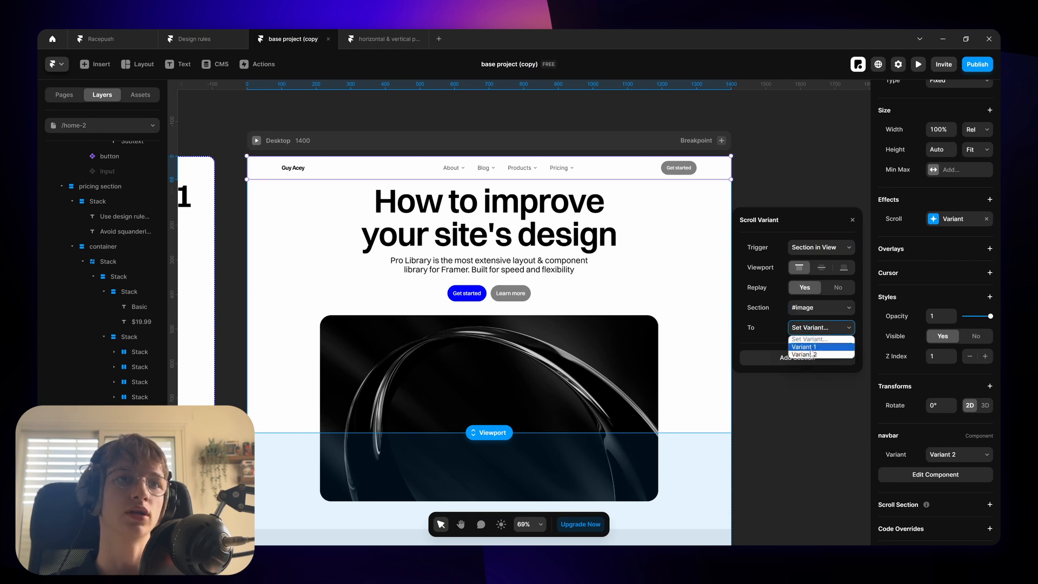
left_click(805, 346)
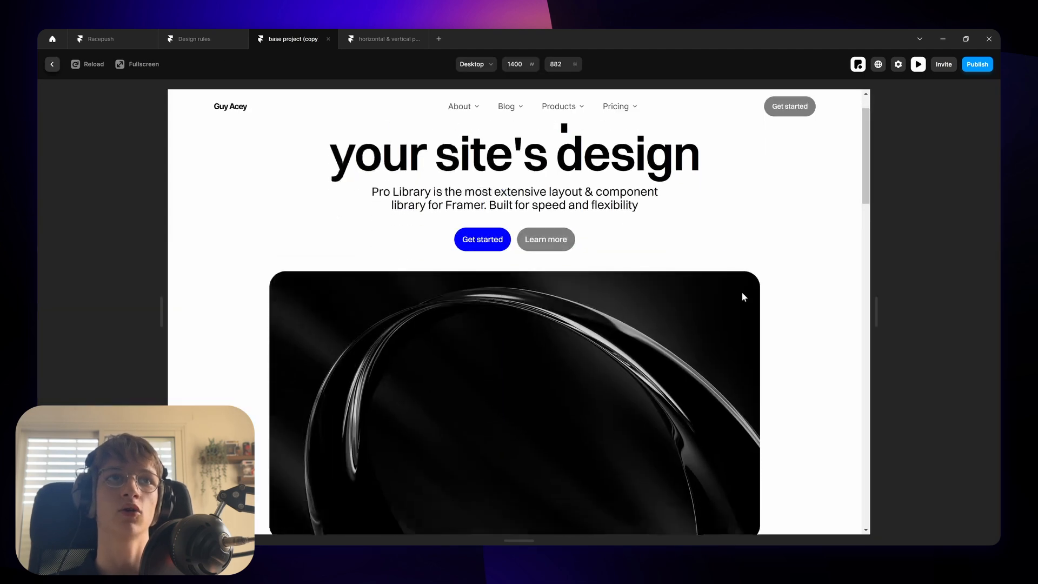
Scroll the preview to confirm the navbar's Get started button turns blue on scroll
scroll("down", 3)
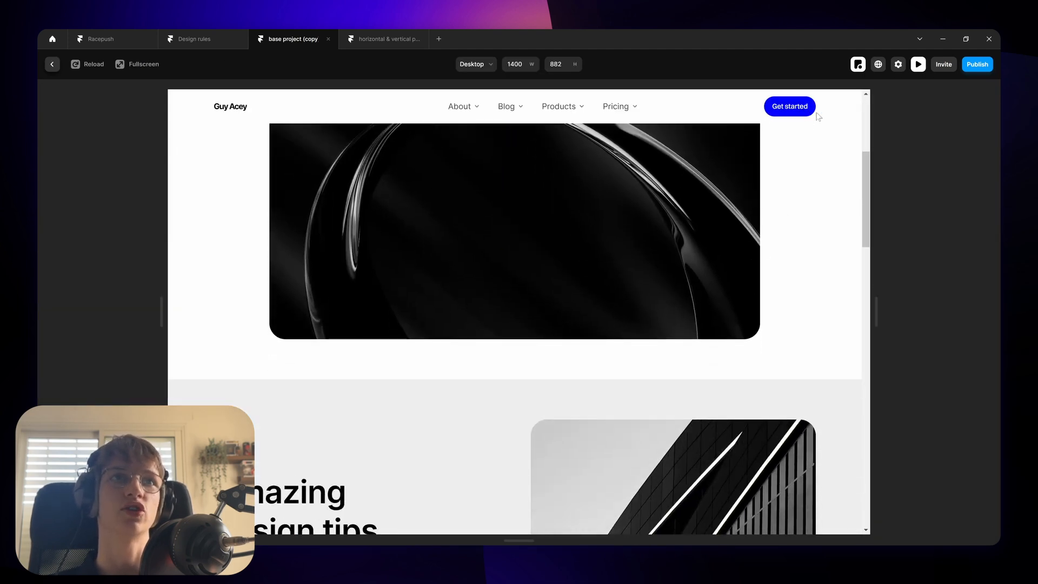
scroll("down", 3)
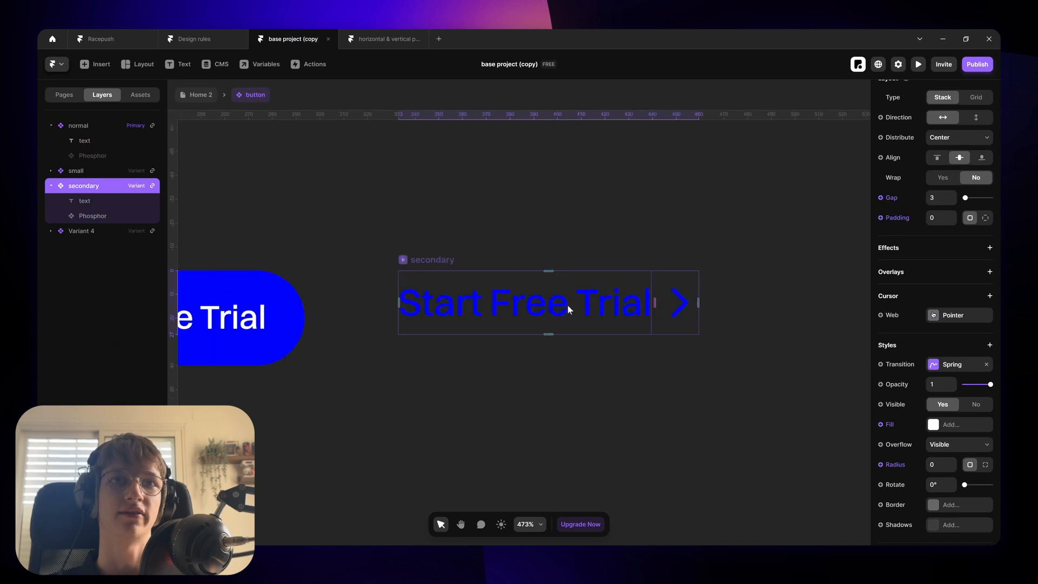
Inspect the secondary variant's caret icon, return to Home 2 and preview the design tips 'Get started' arrow link
left_click(93, 215)
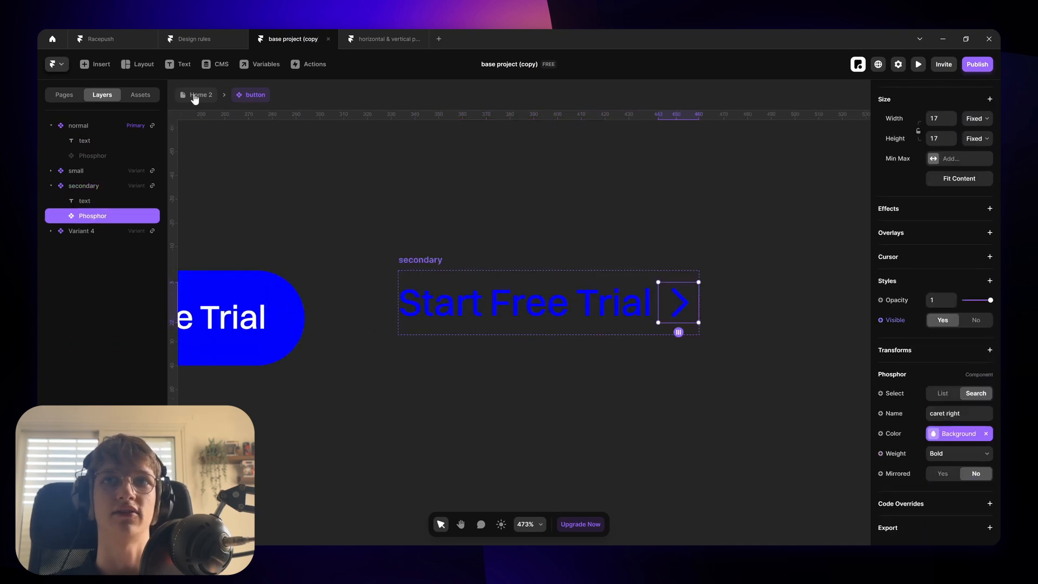
left_click(202, 96)
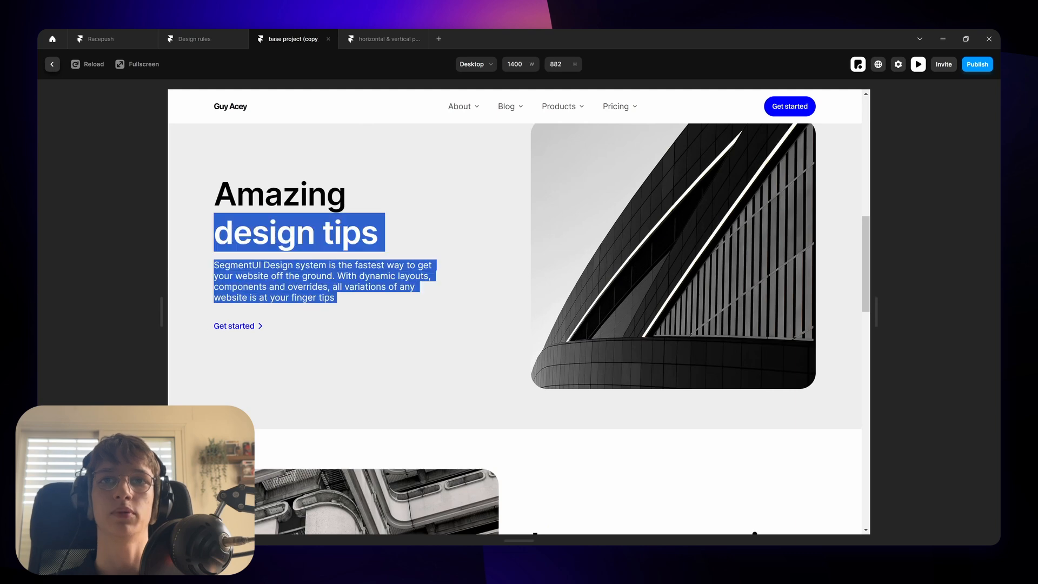
left_click(517, 264)
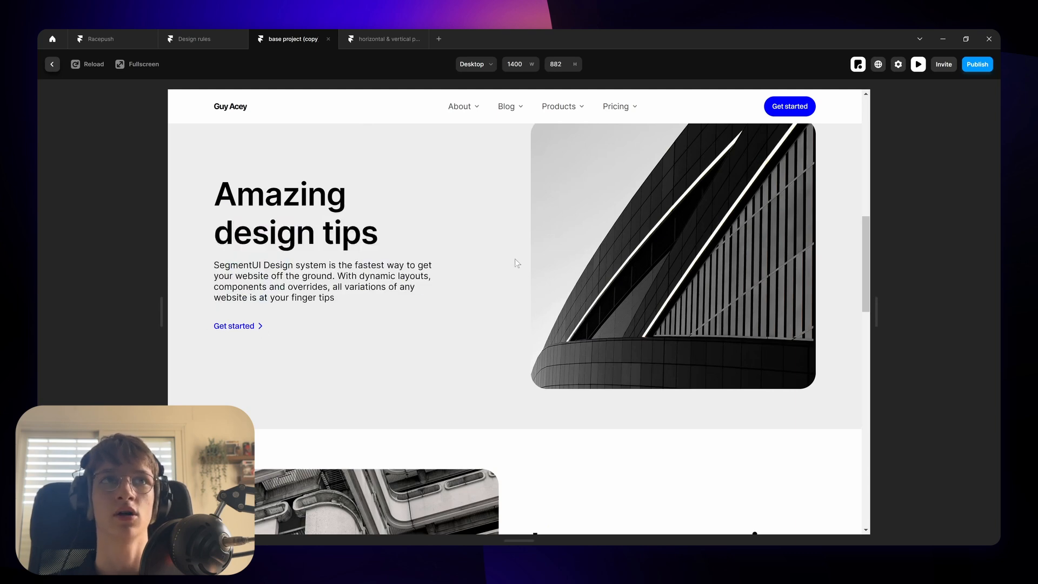
scroll("down", 3)
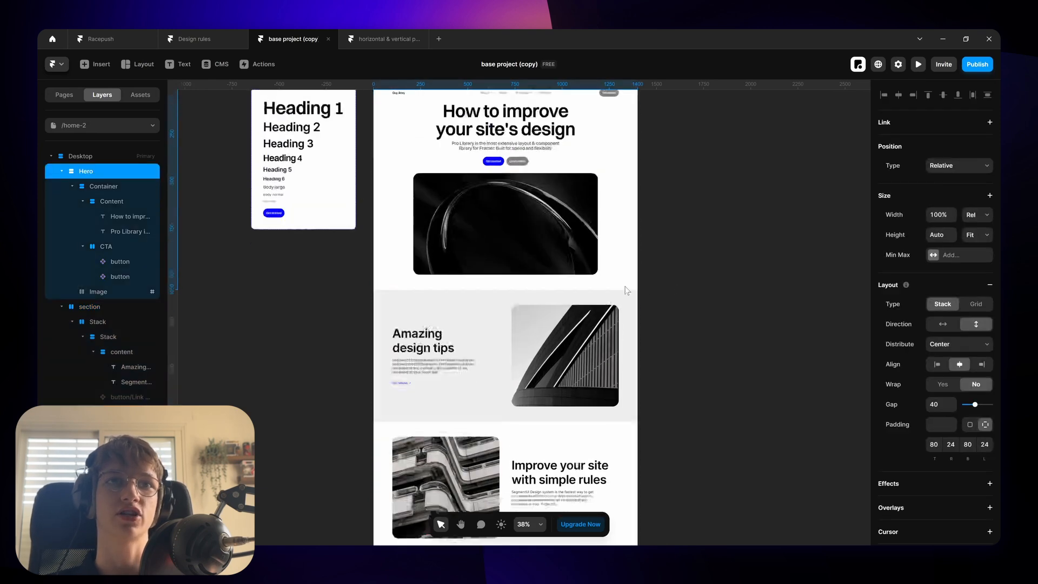
Preview the landing page and scroll to check the alternating white and light-grey sections under the sticky navbar
scroll("down", 3)
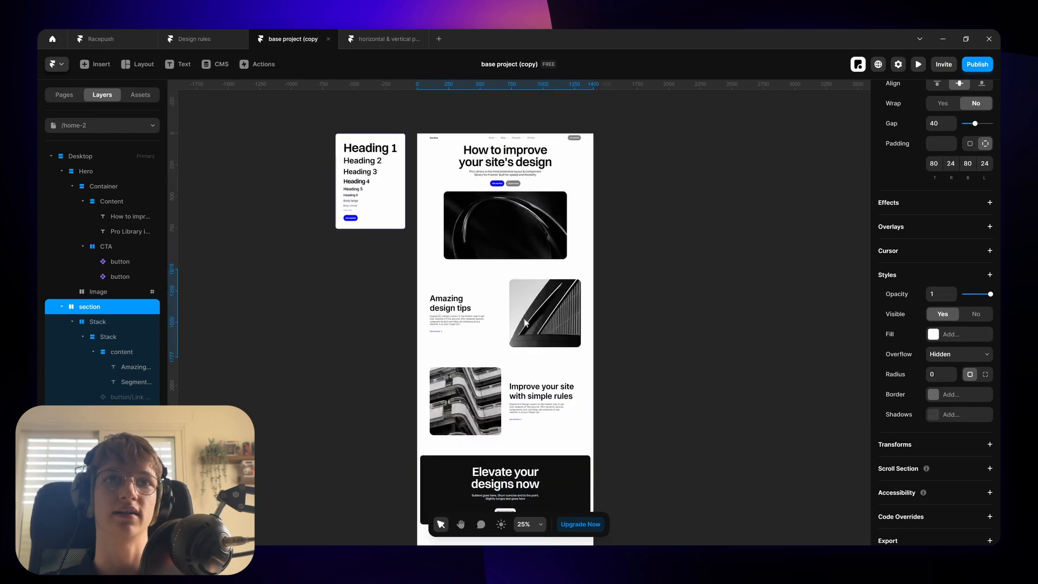
left_click(919, 64)
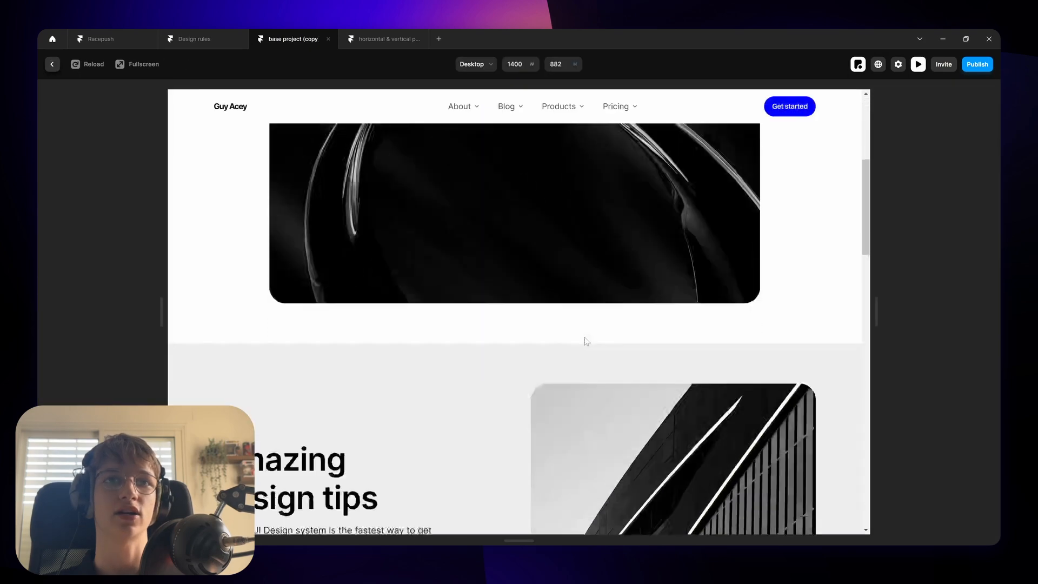
scroll("down", 3)
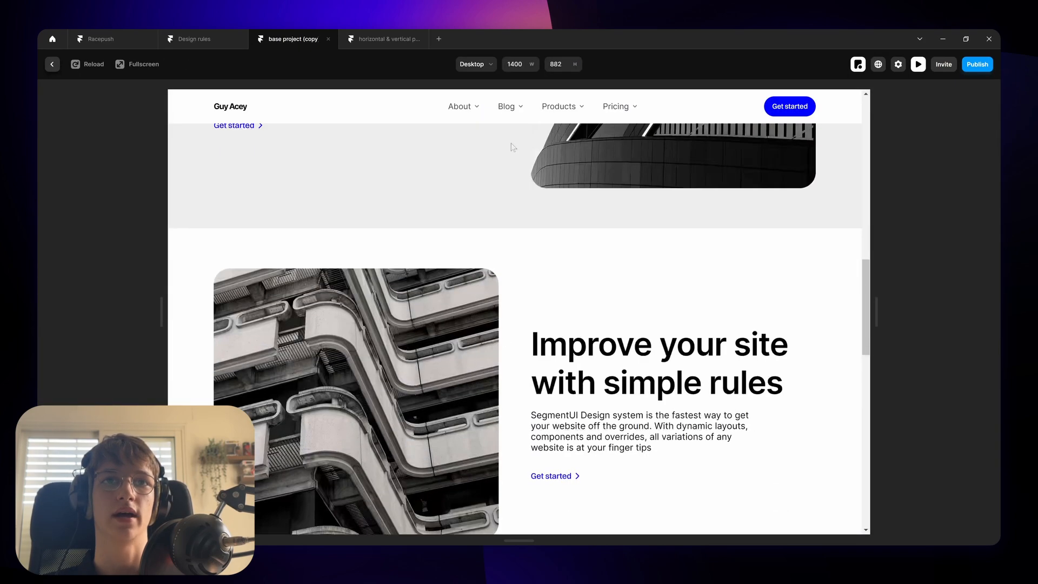
scroll("down", 3)
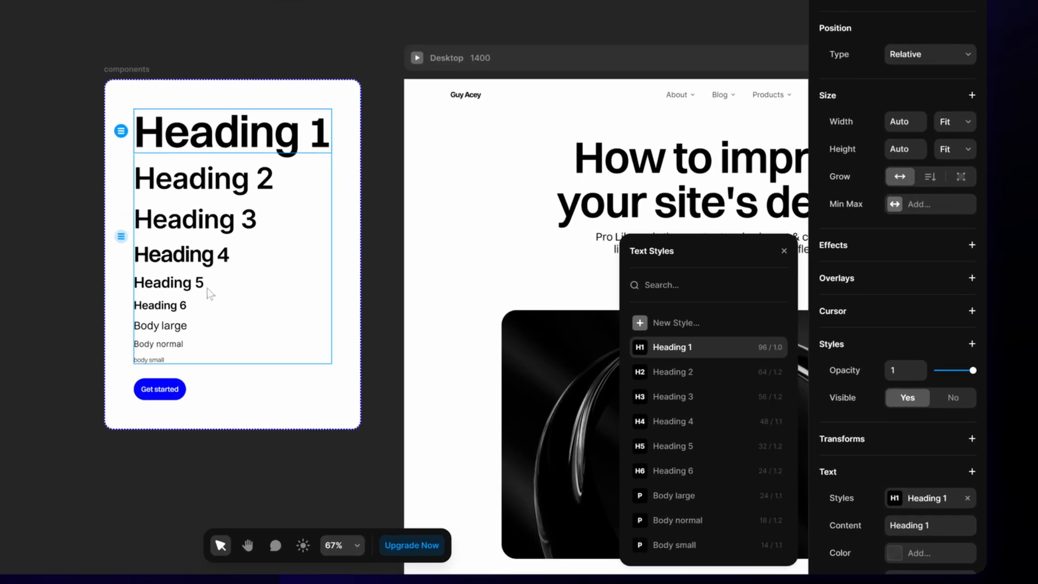
Check the components board's sample texts, including Body normal, carry their matching text styles
left_click(671, 471)
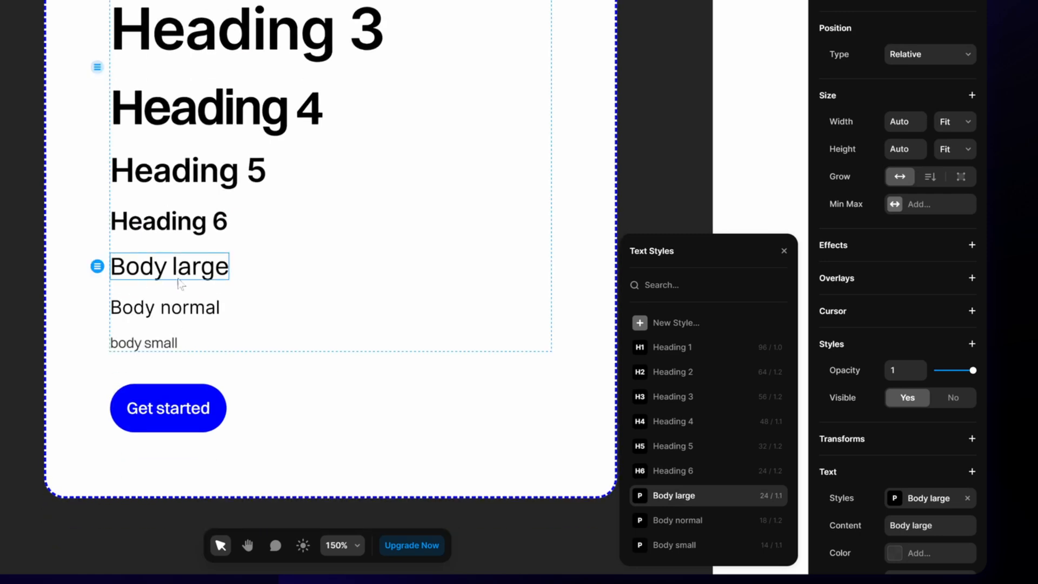
left_click(164, 308)
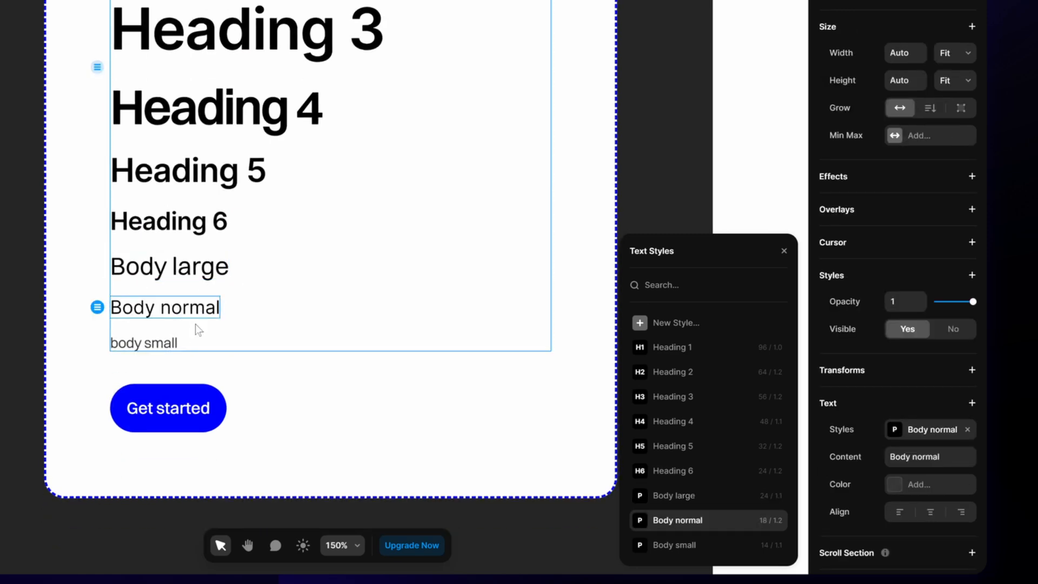
left_click(143, 343)
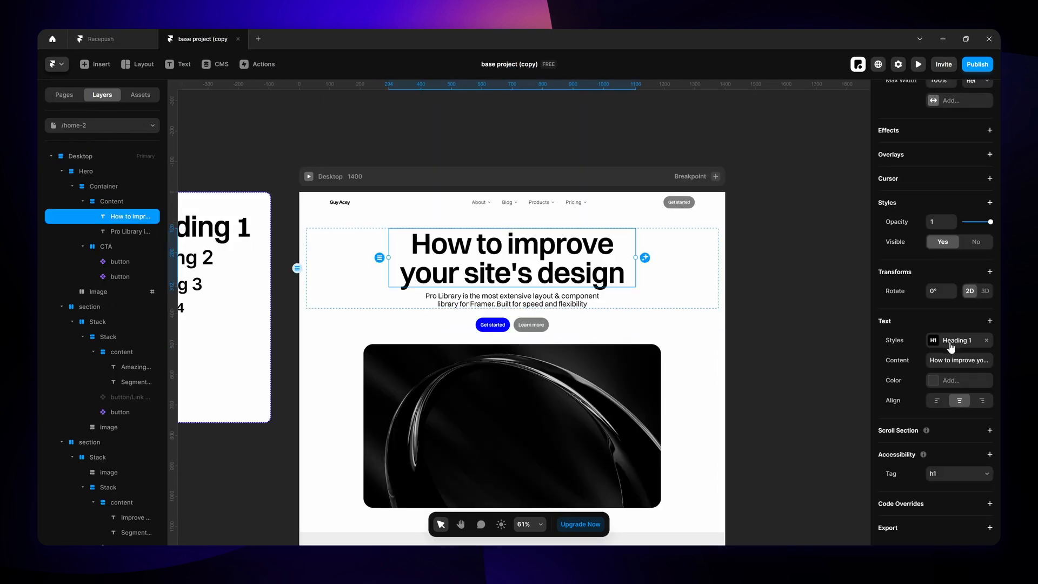
Assign the Body large text style to the hero subtitle paragraph
left_click(957, 339)
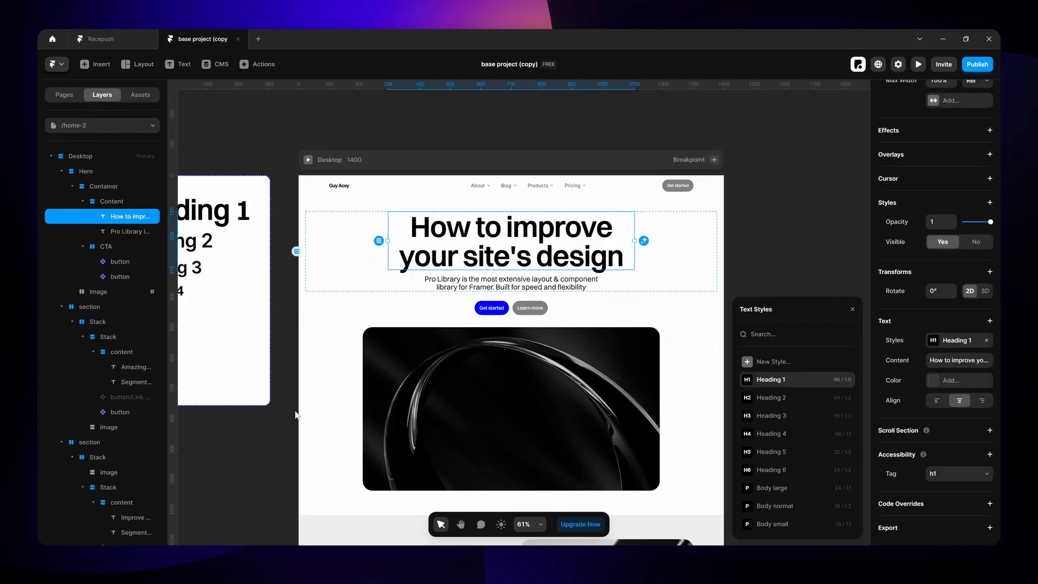
left_click(512, 282)
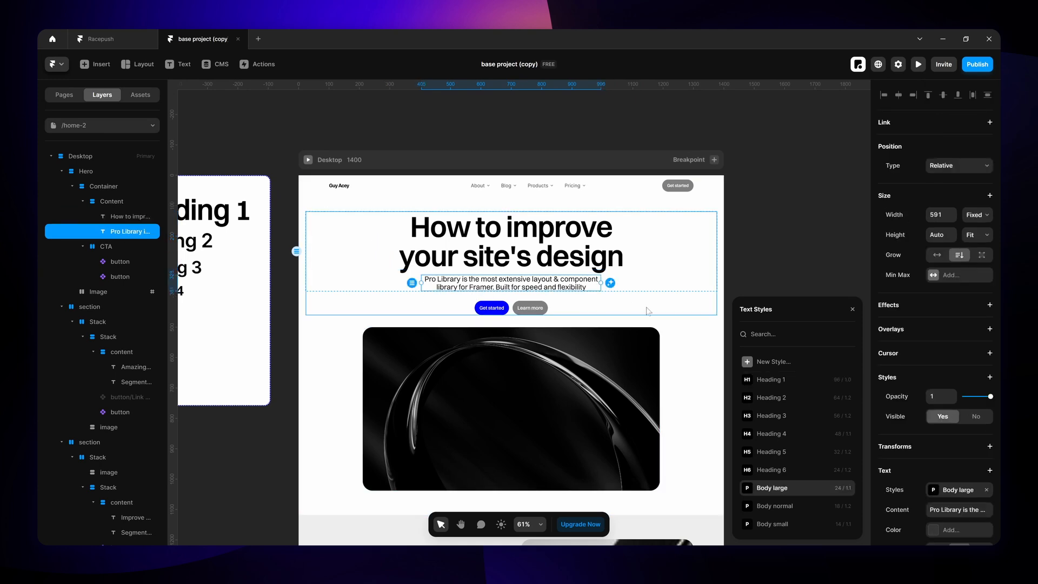
scroll("down", 3)
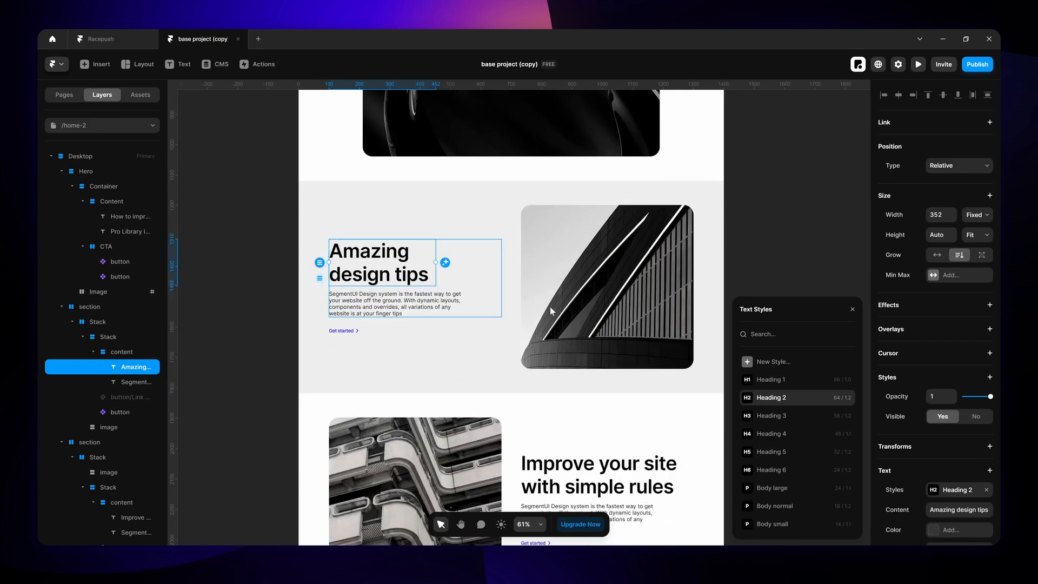
scroll("down", 3)
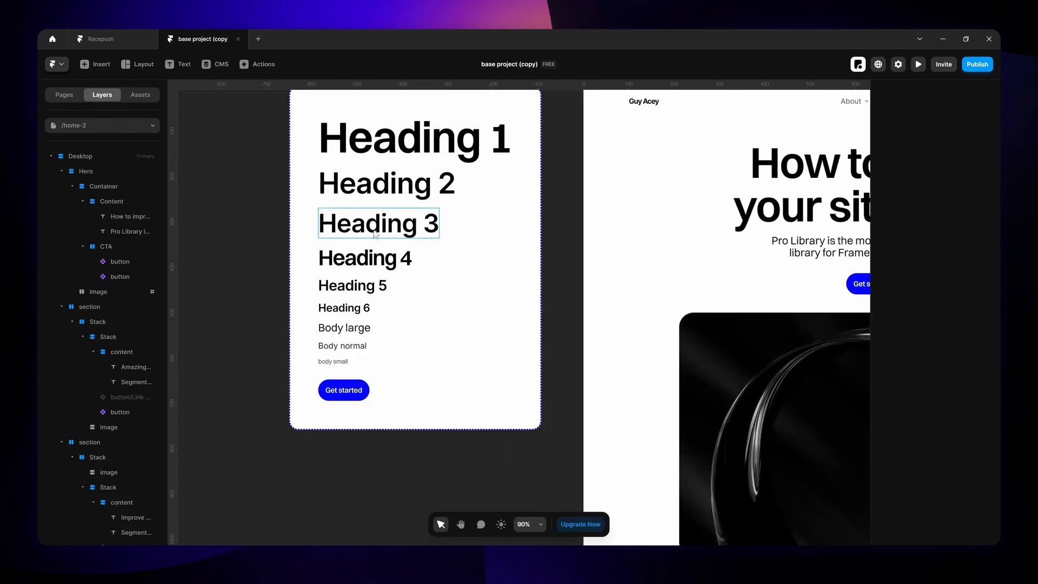
Check the Heading 6 sample text and move on to the Amazing design tips heading for Heading 2
left_click(344, 307)
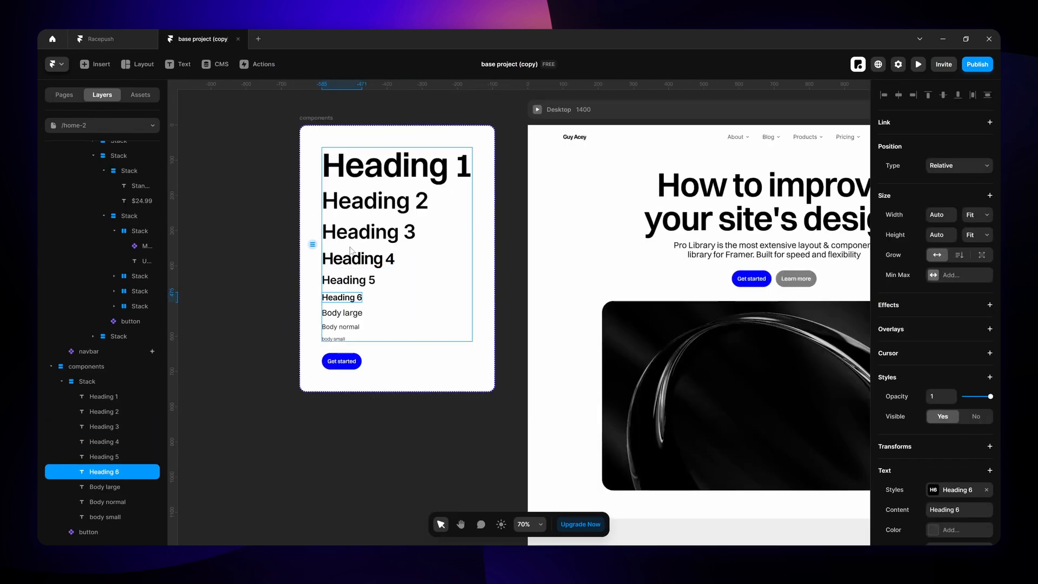
scroll("down", 3)
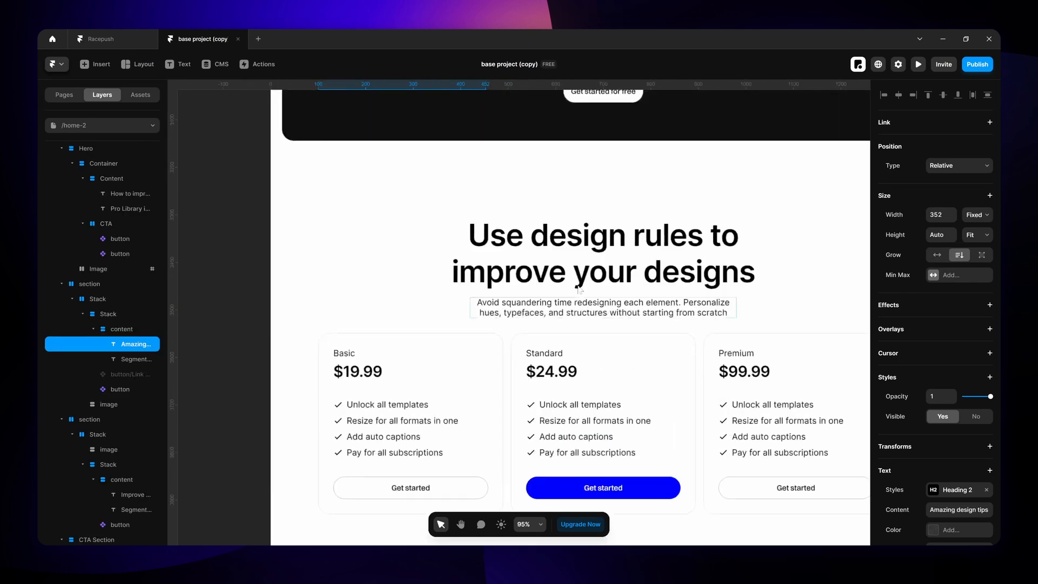
Apply Heading 5 to the Standard plan's $24.99 price and select the 'Elevate your designs now' heading
left_click(601, 252)
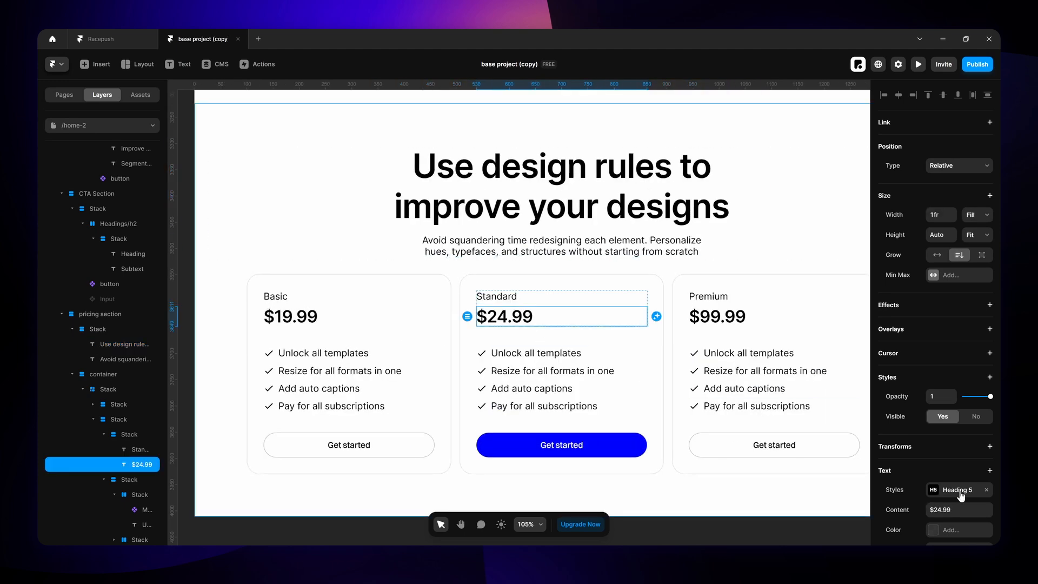
scroll("down", 3)
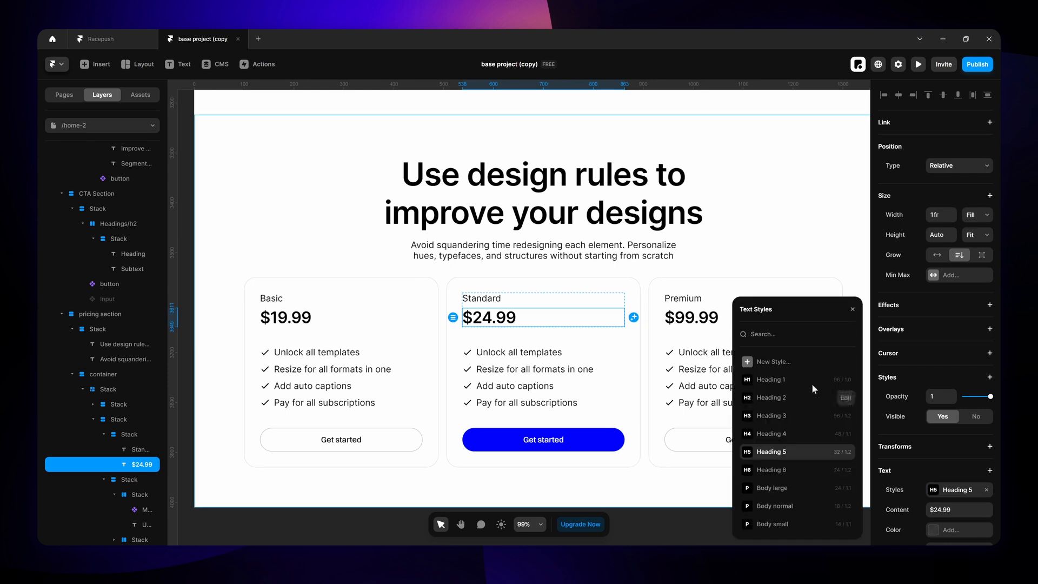
left_click(771, 397)
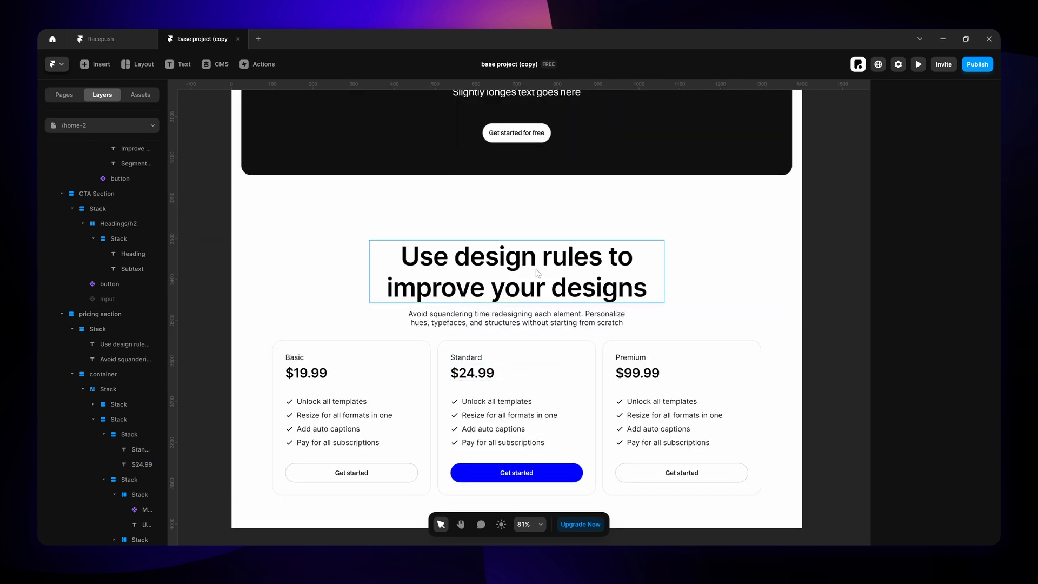
left_click(516, 271)
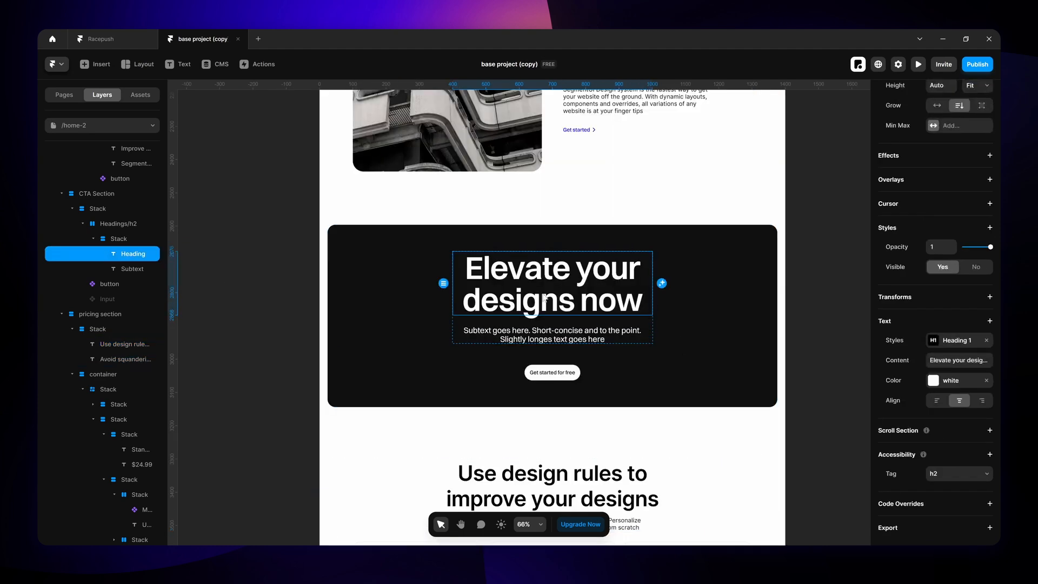
Try Heading 2 on the 'Elevate your designs now' CTA heading, revert it to Heading 1, and show the Pages list
scroll("down", 3)
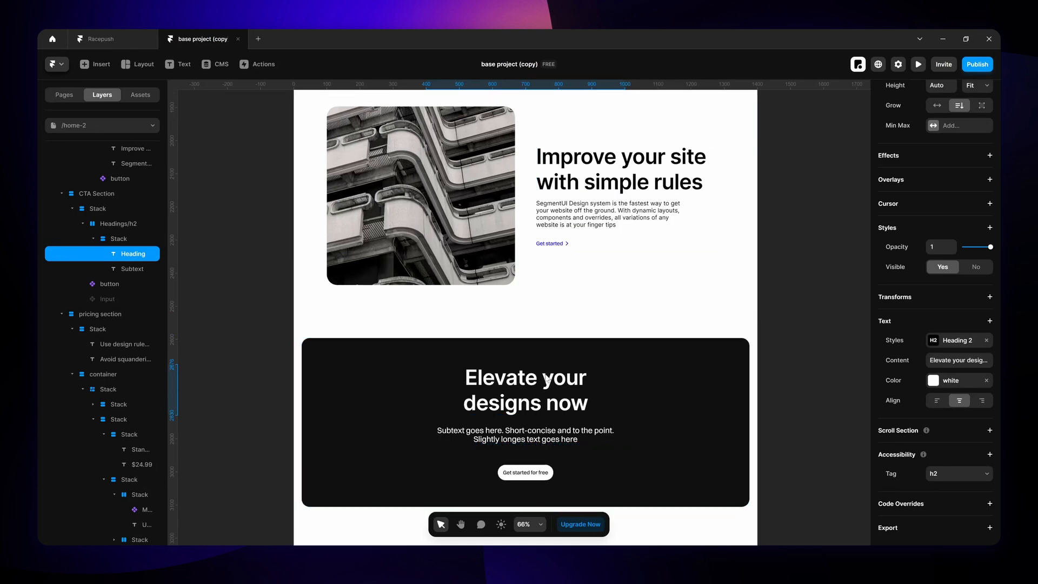
left_click(524, 340)
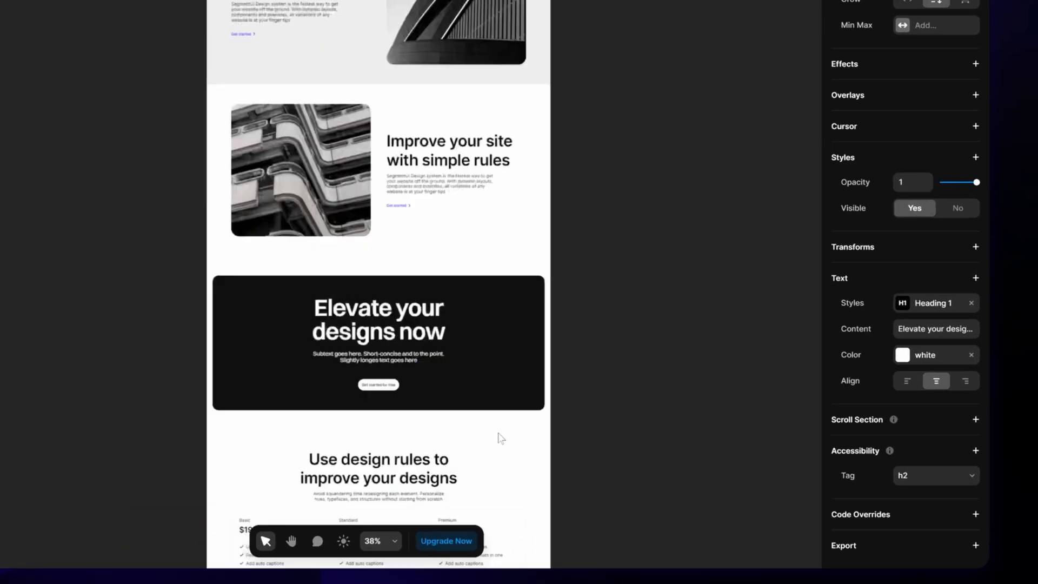
left_click(930, 476)
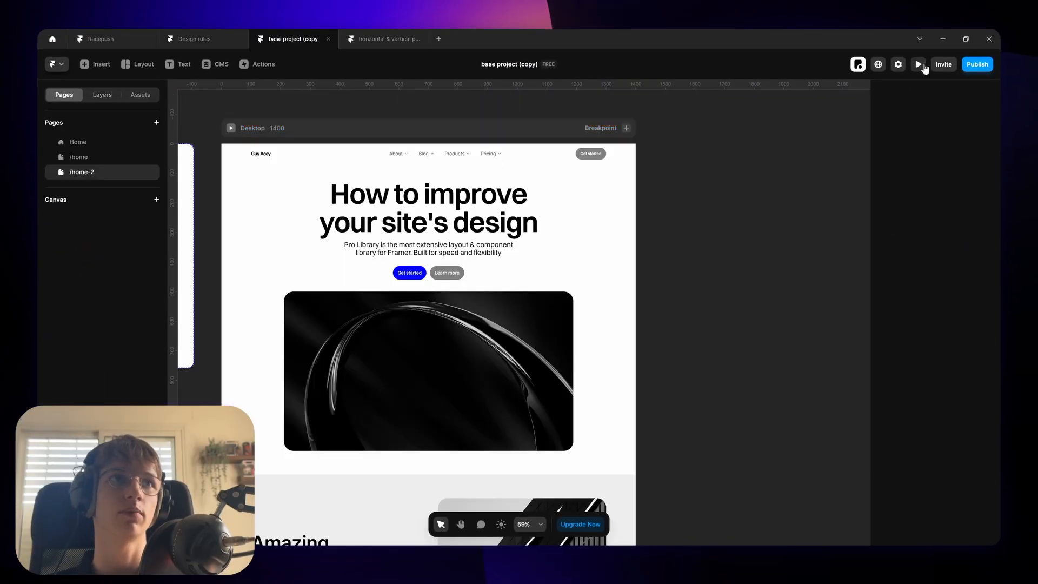
Preview the /home-2 landing page, scroll through it and return to the canvas
left_click(918, 64)
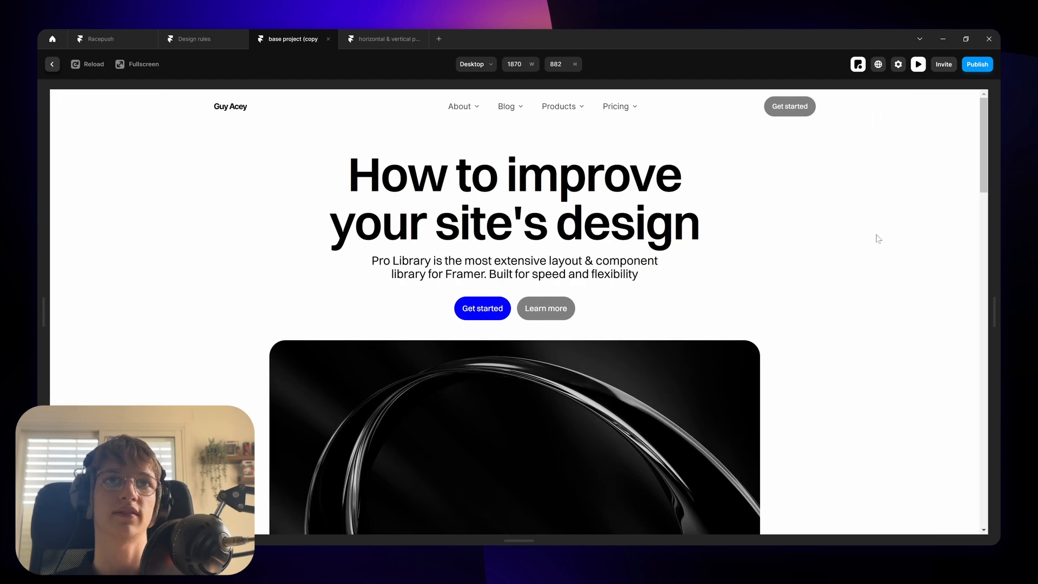
scroll("down", 3)
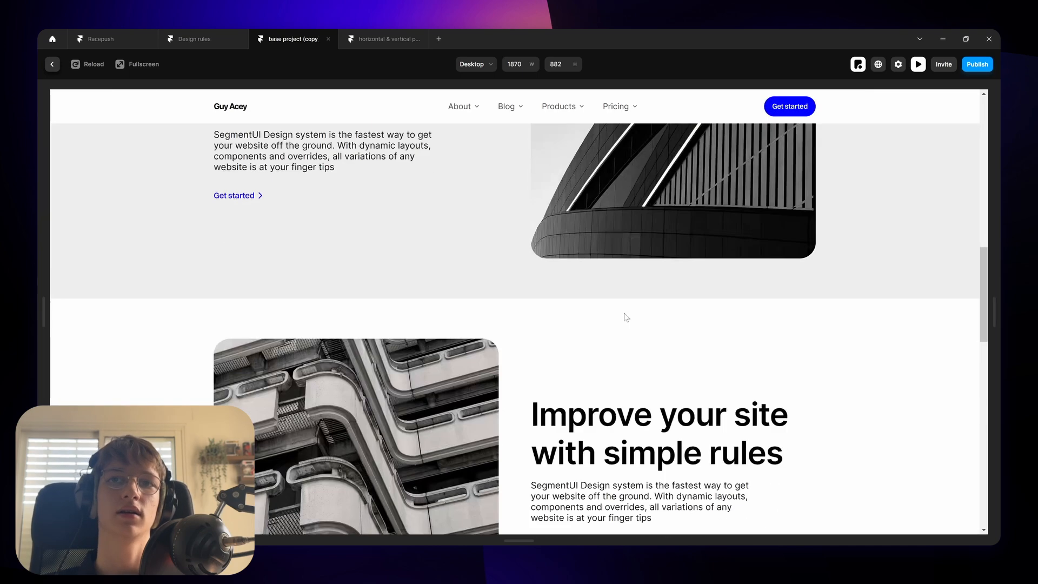
left_click(52, 64)
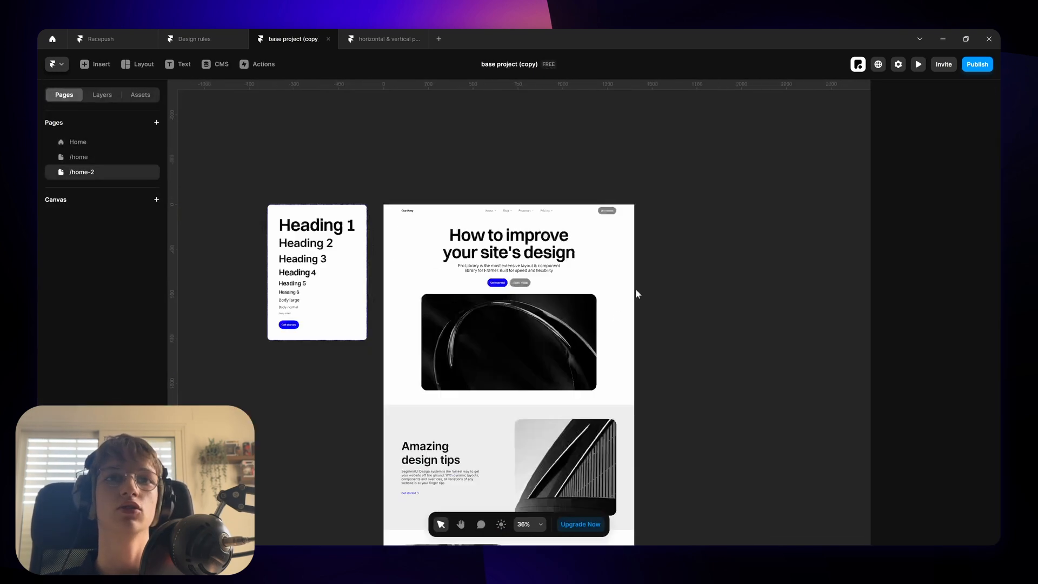
Preview again and scroll down to the 'Use design rules to improve your designs' pricing cards
scroll("down", 3)
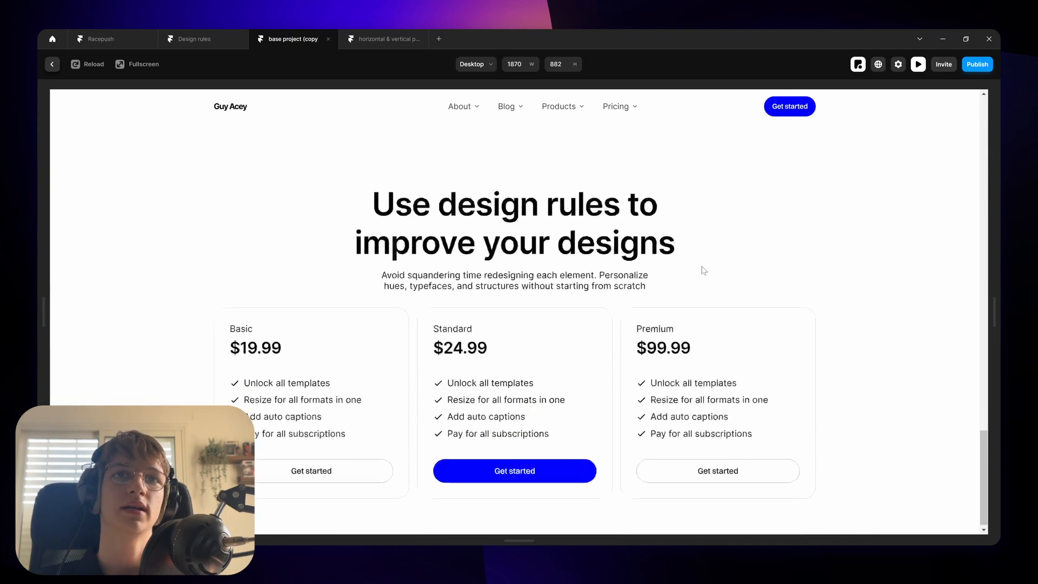
scroll("down", 3)
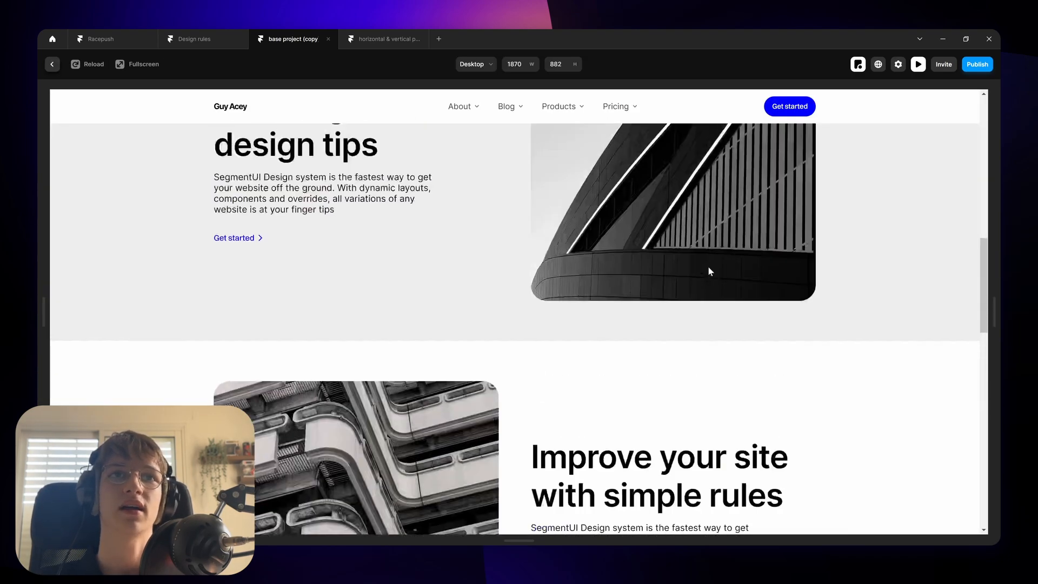
scroll("down", 3)
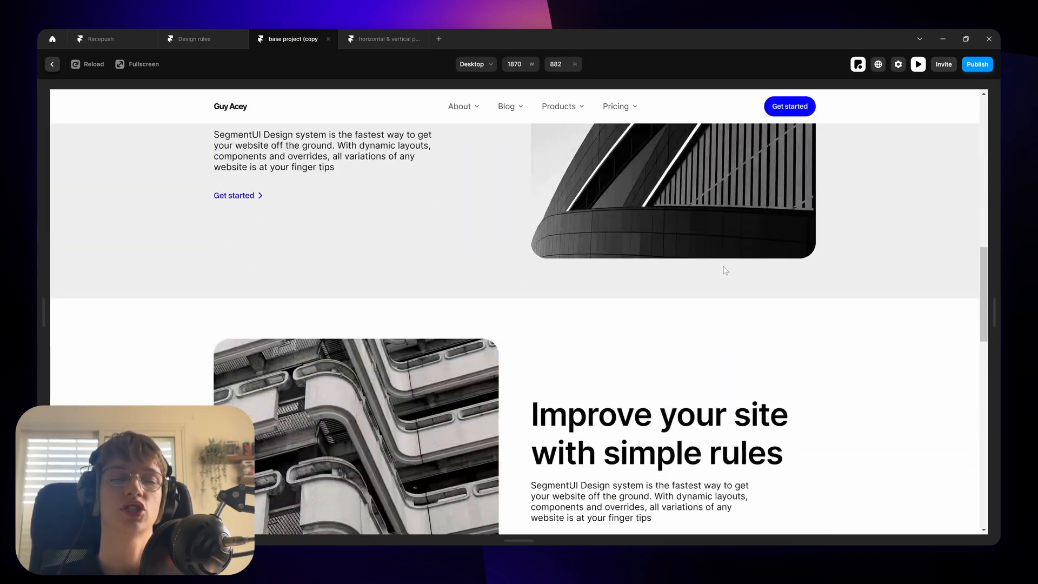
scroll("down", 3)
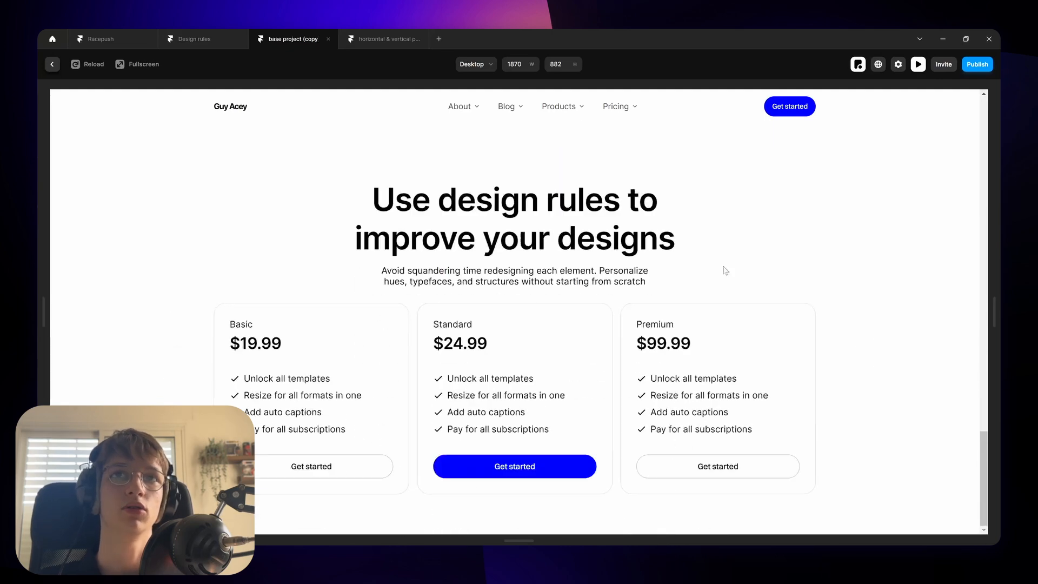